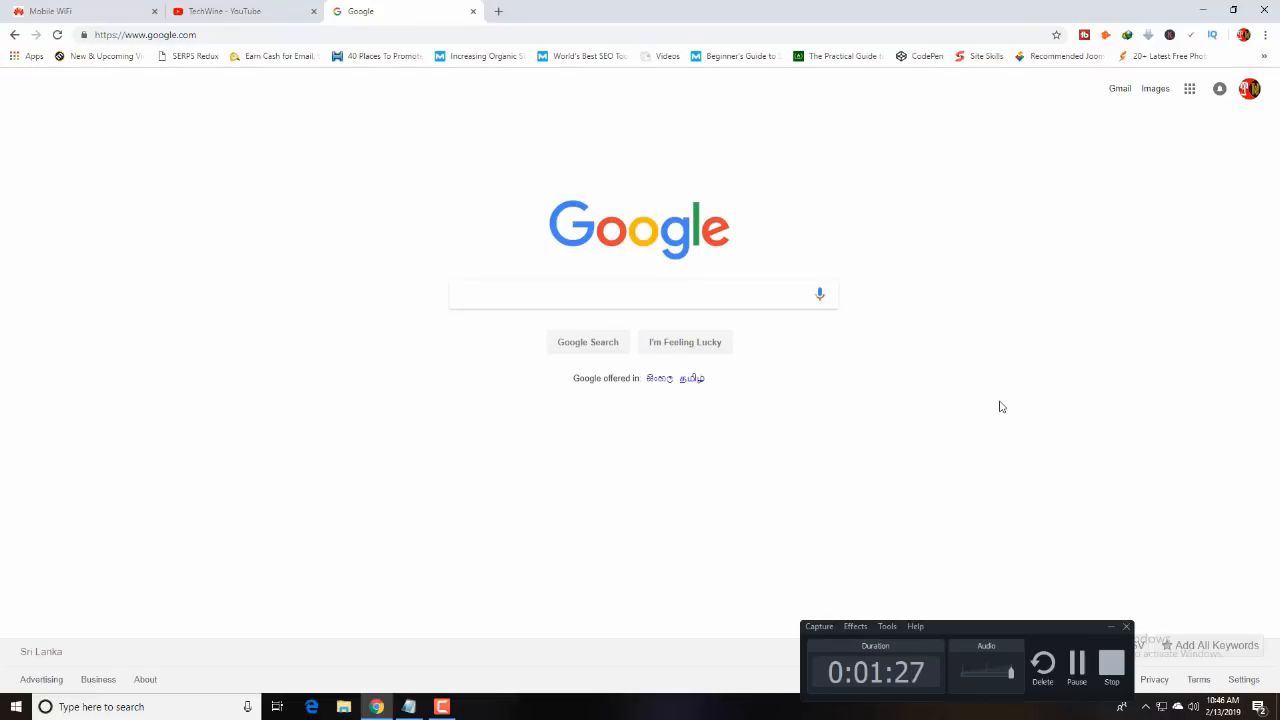
Go to the McAfee AntiVirus Plus promo page at promos.mcafee.com/en-US/Affiliates/773/Lp/276multi.aspx
text(https://promos.mcafee.com/en-US/Affiliates/773/Lp/276multi.aspx)
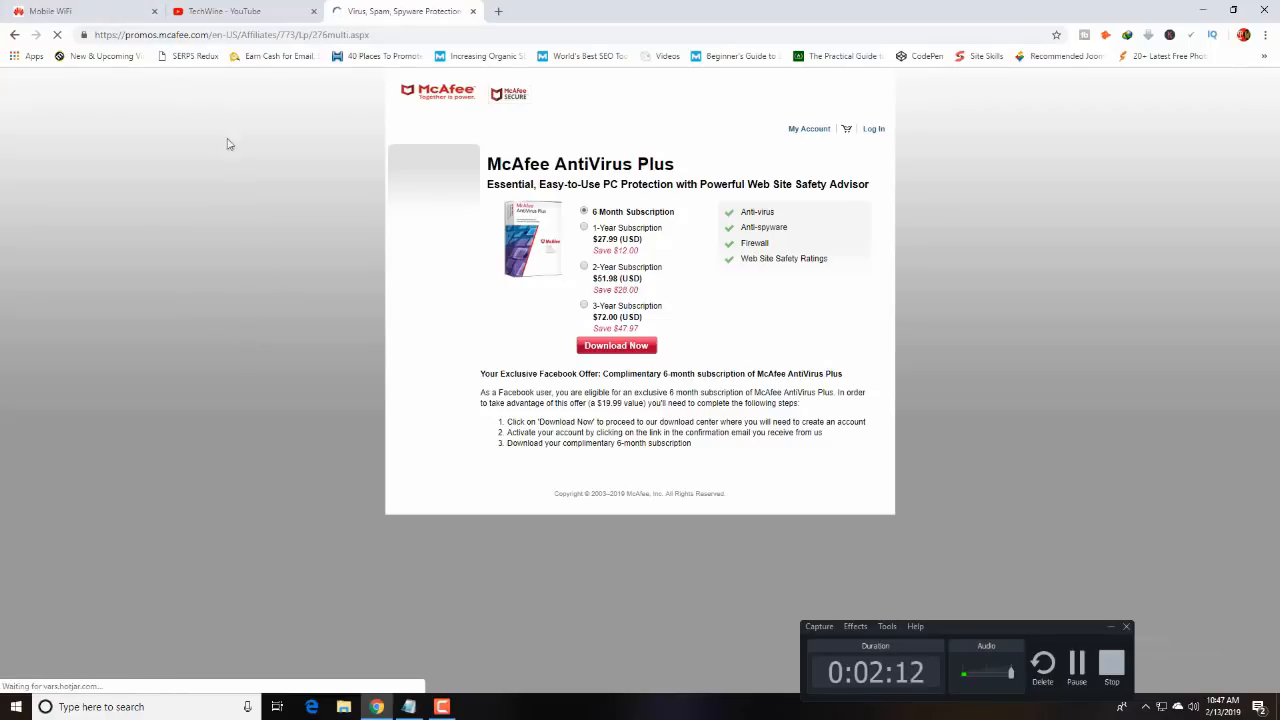
mouse_move(480, 208)
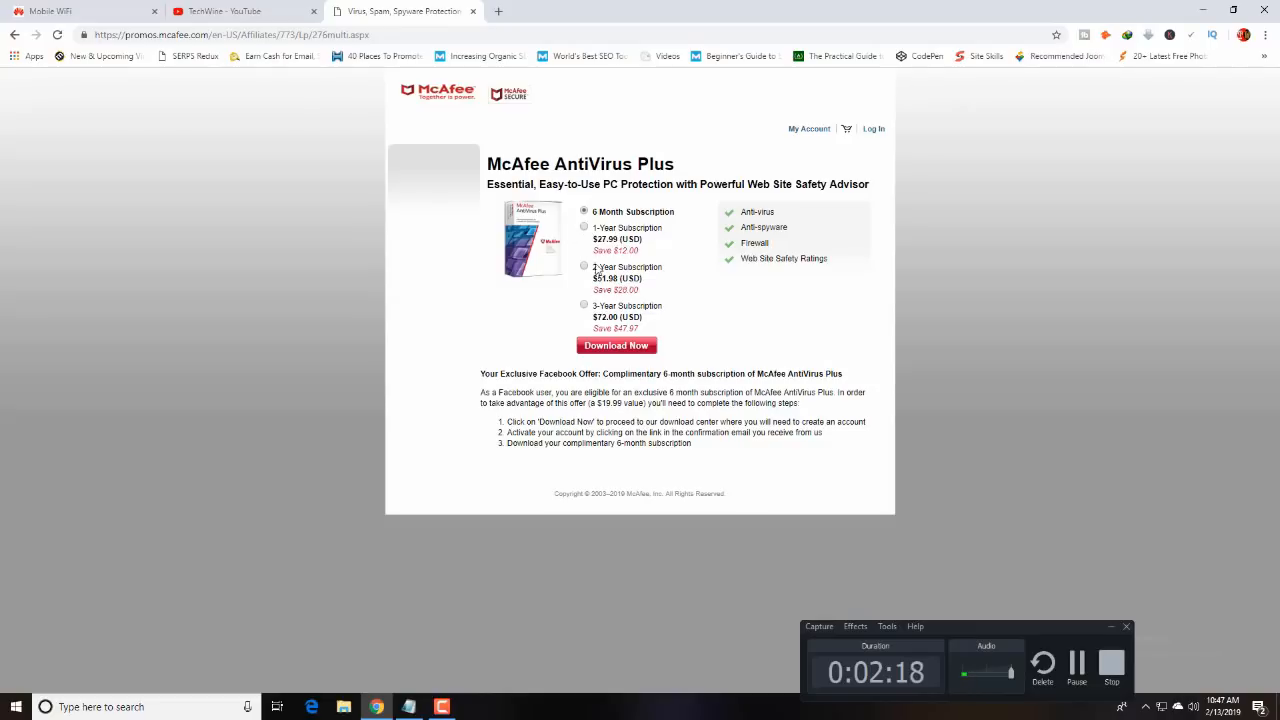
mouse_move(684, 320)
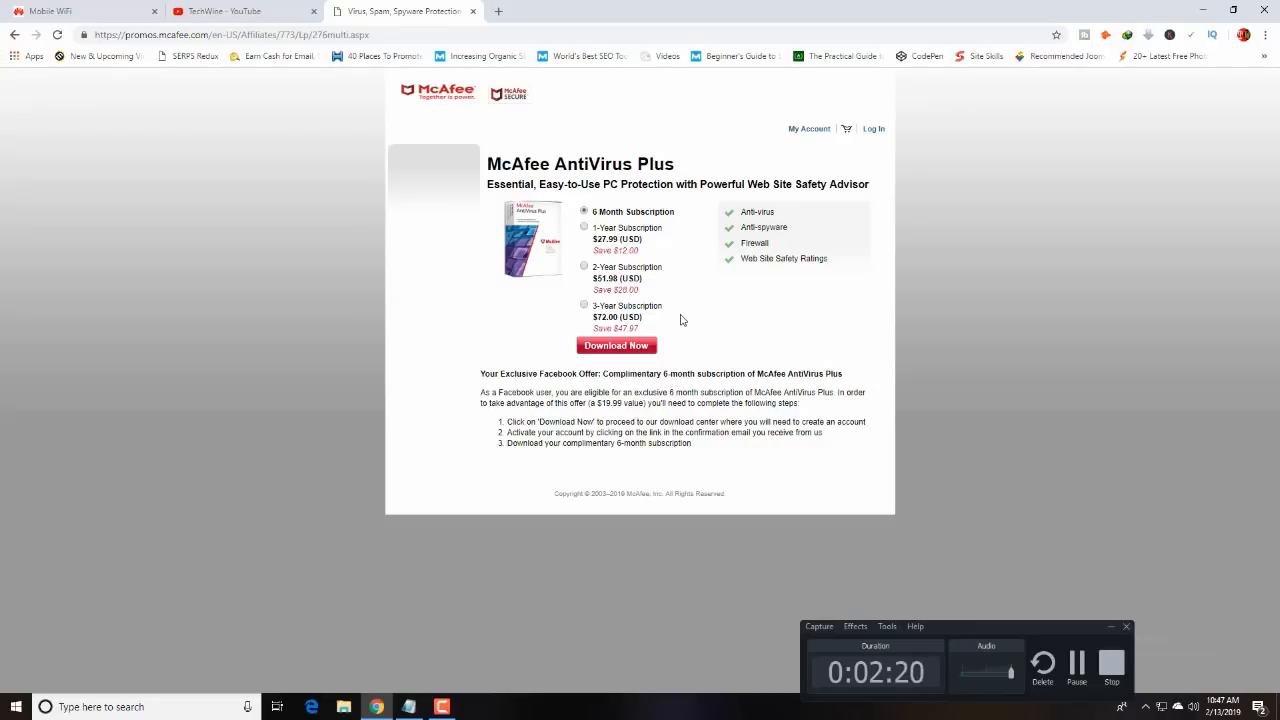
mouse_move(674, 262)
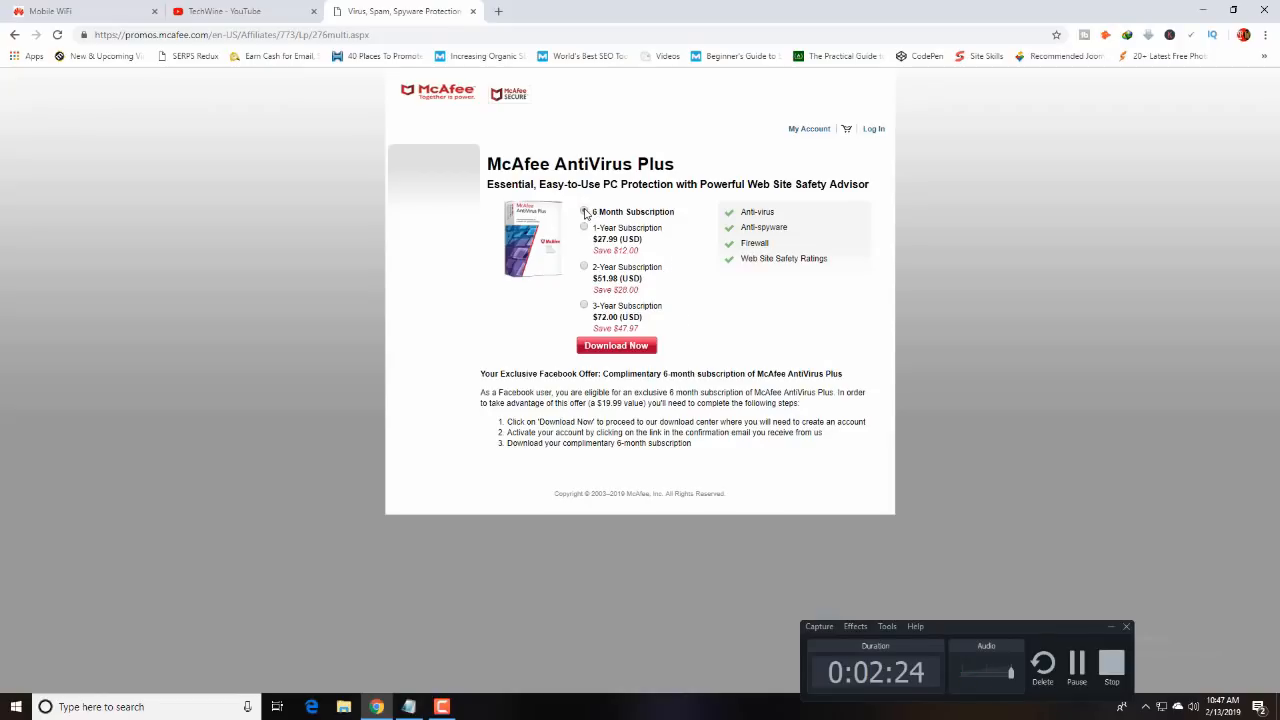
Keep the 6-Month Subscription option and request Download Now to reach checkout
click(584, 212)
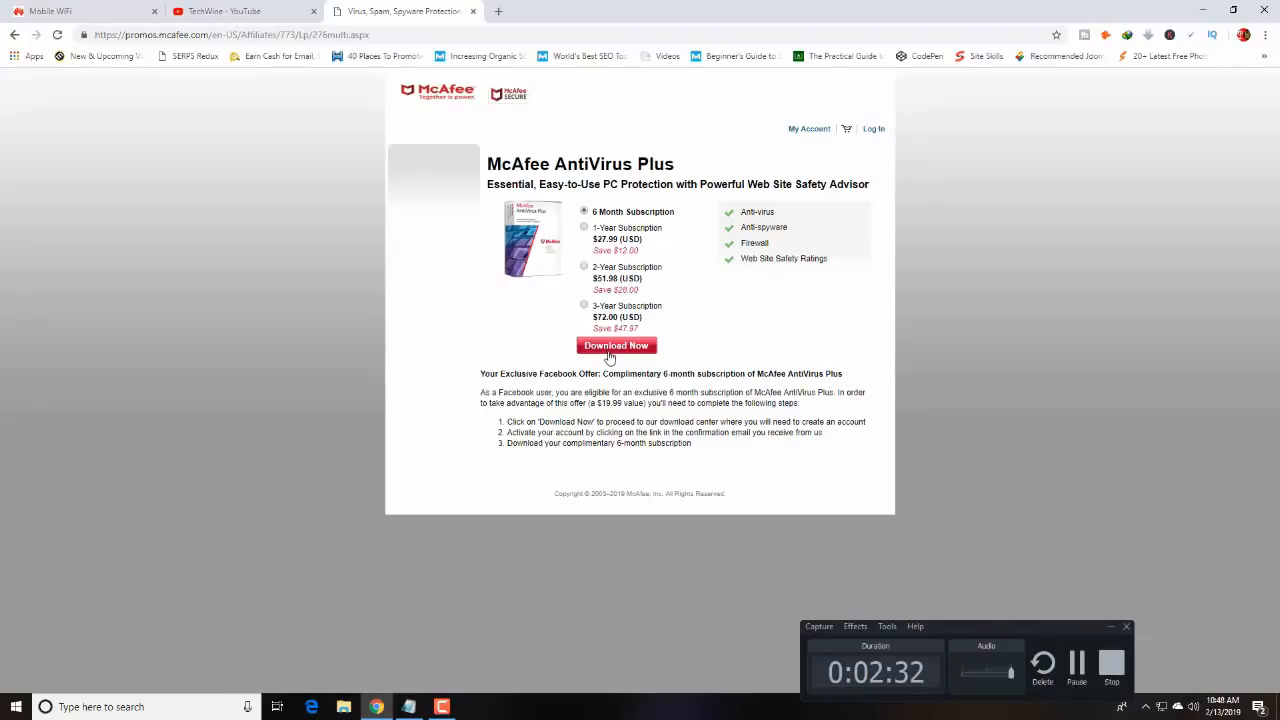
click(616, 344)
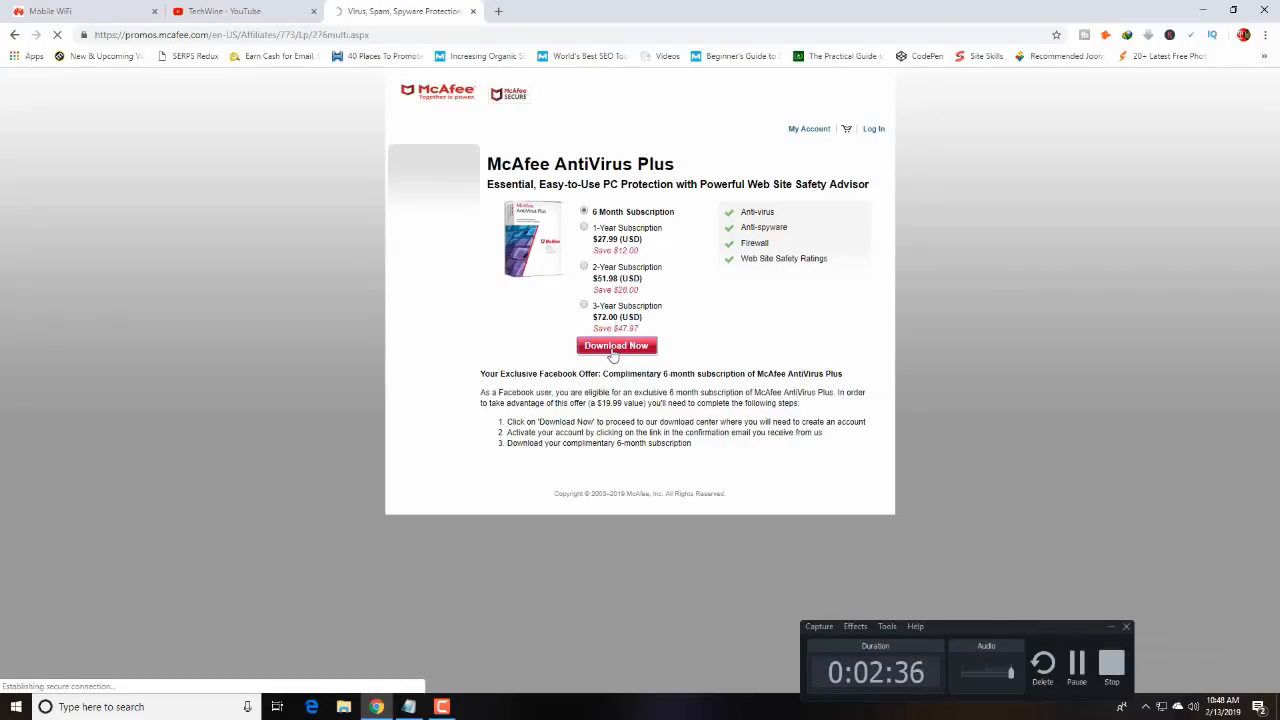
click(616, 344)
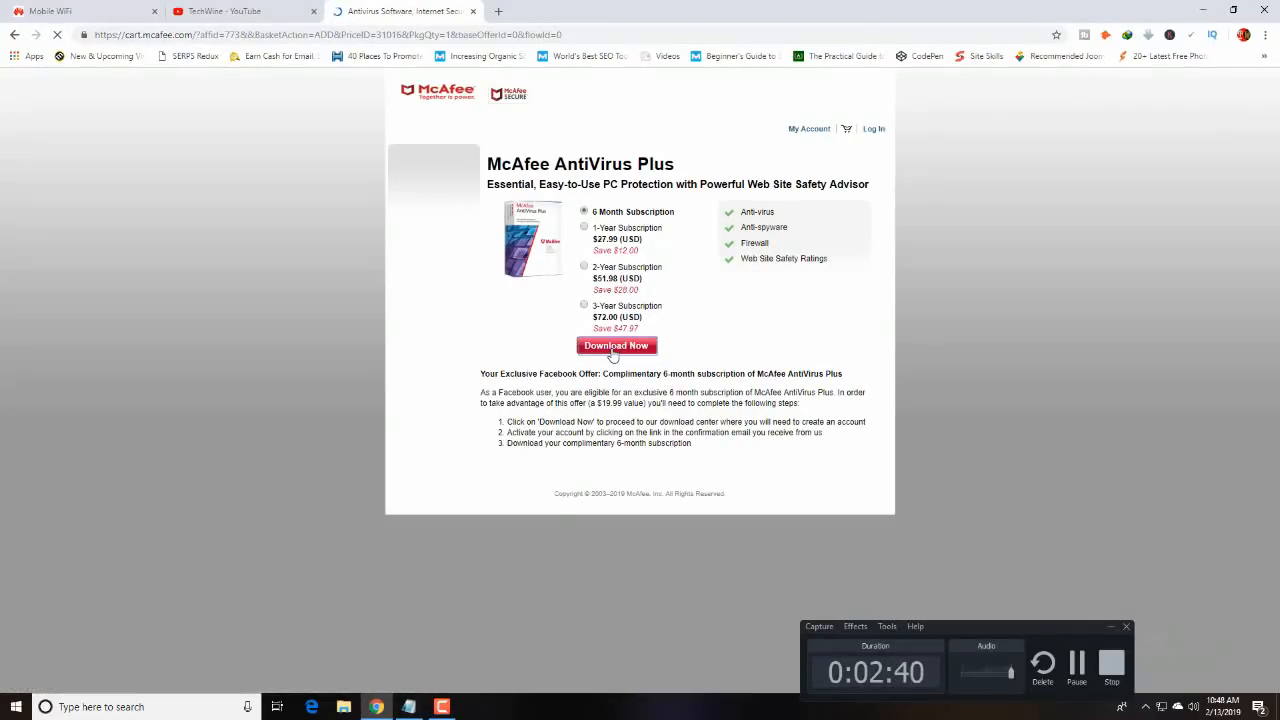
Place the cursor in the checkout Email Address field once the page loads
click(616, 344)
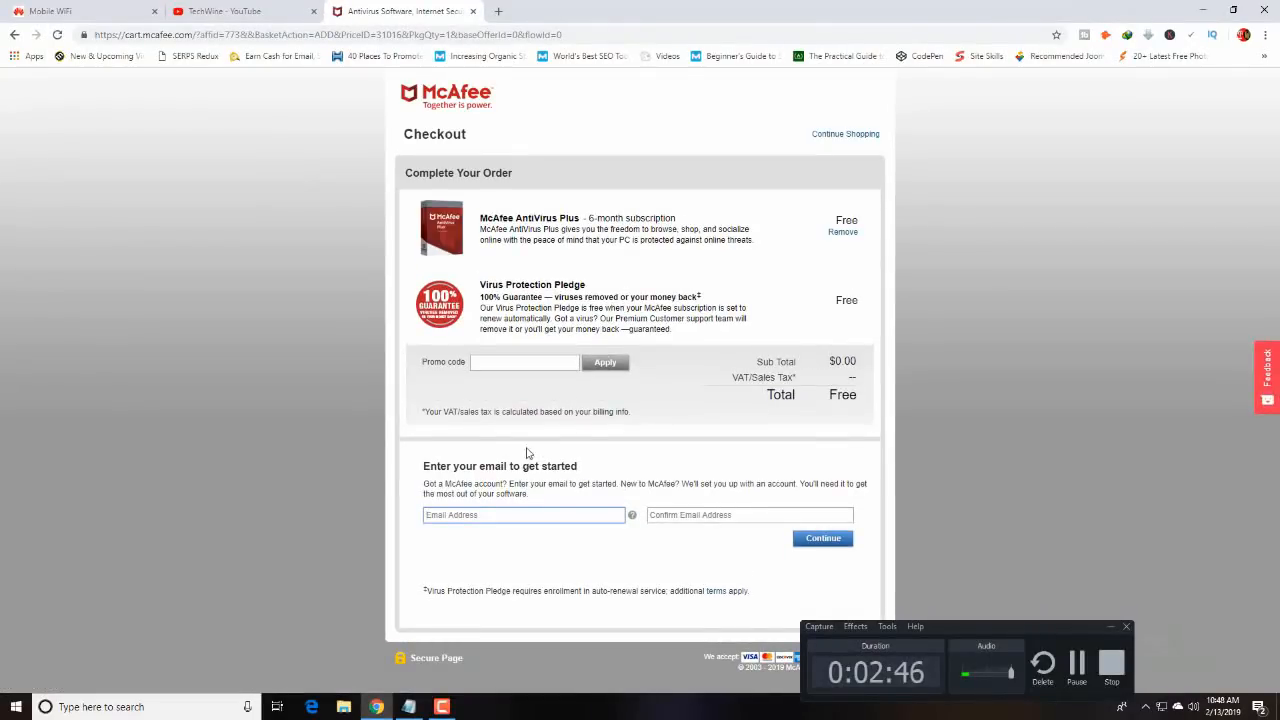
mouse_move(988, 116)
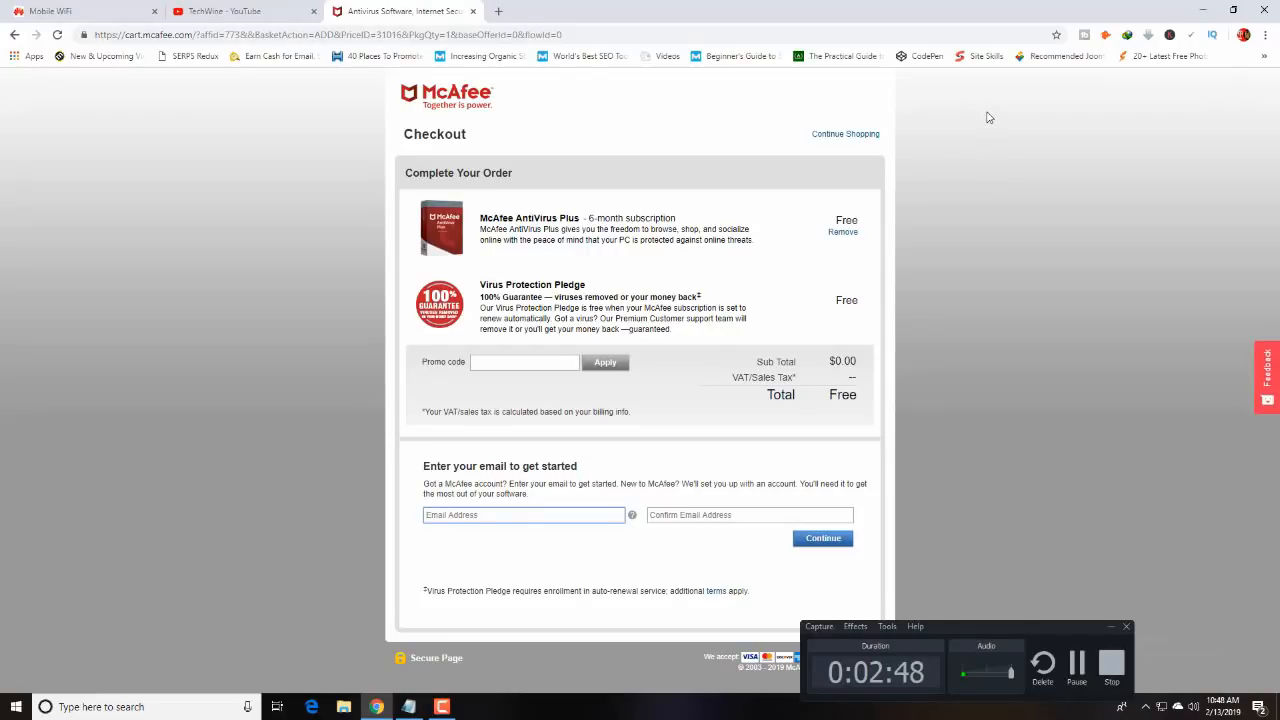
mouse_move(696, 200)
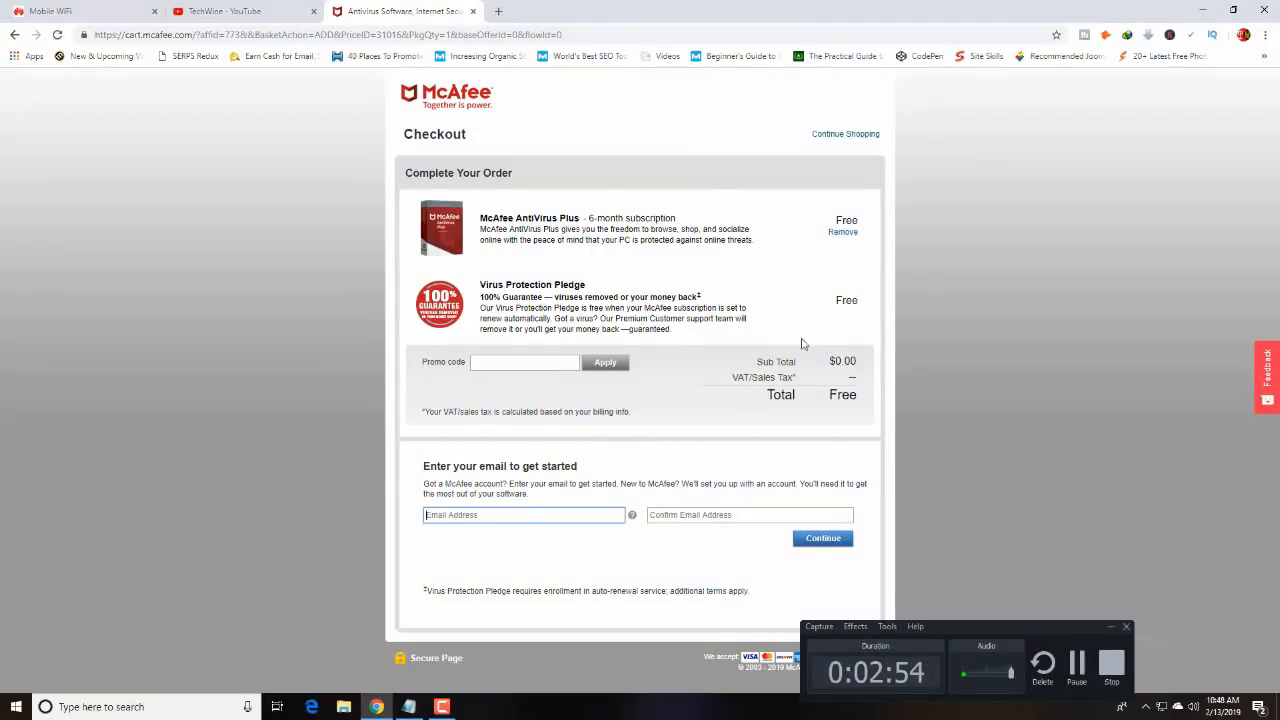
mouse_move(488, 396)
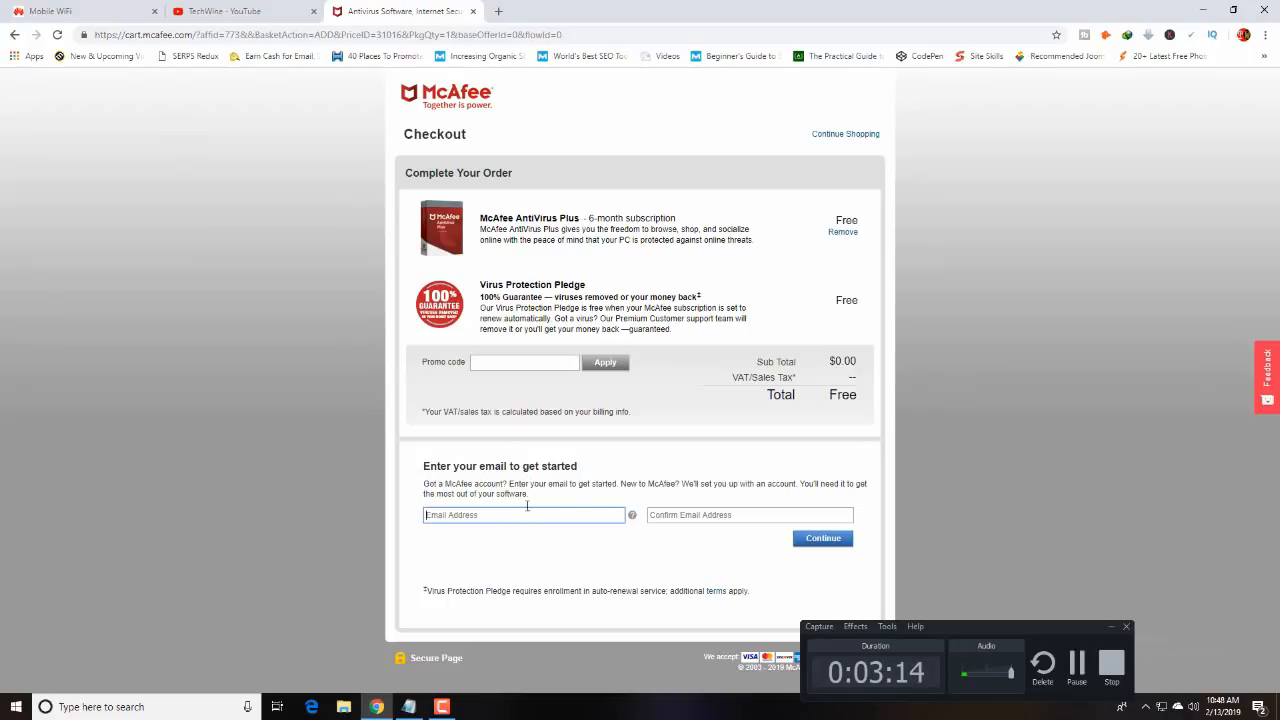
mouse_move(606, 468)
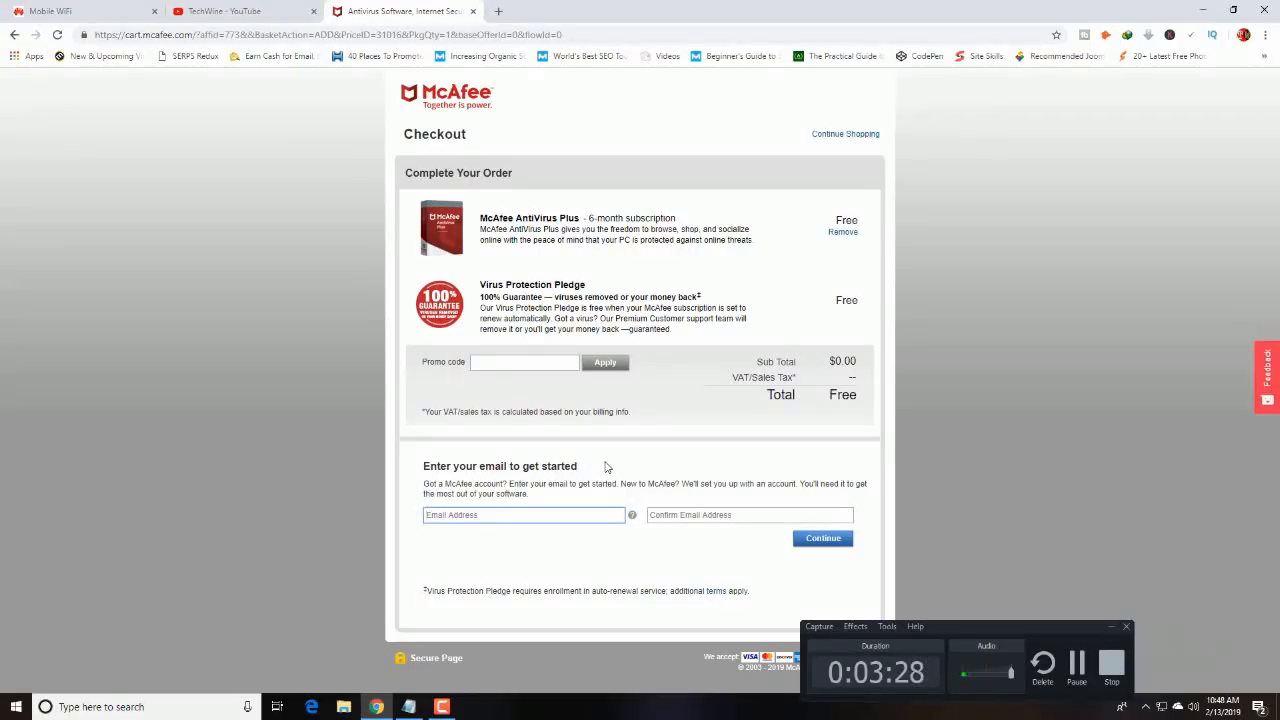
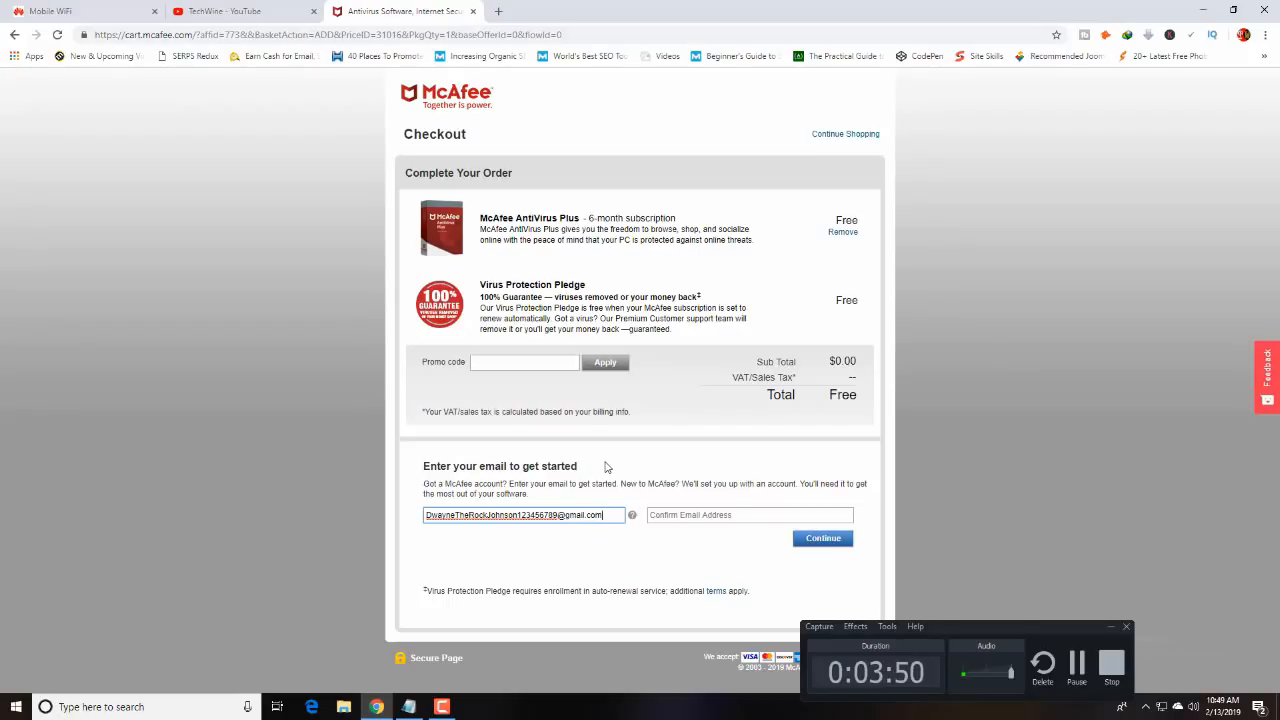
mouse_move(636, 524)
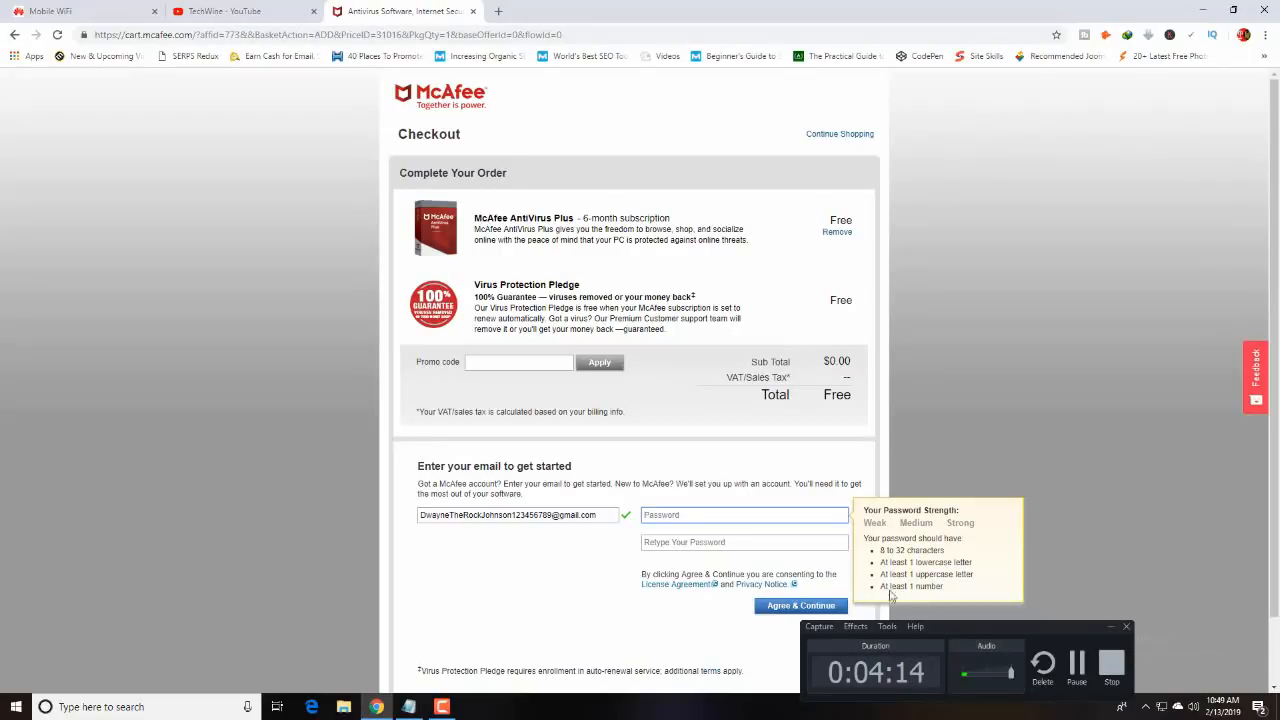
Enter the account password and retype it so both entries validate
click(744, 516)
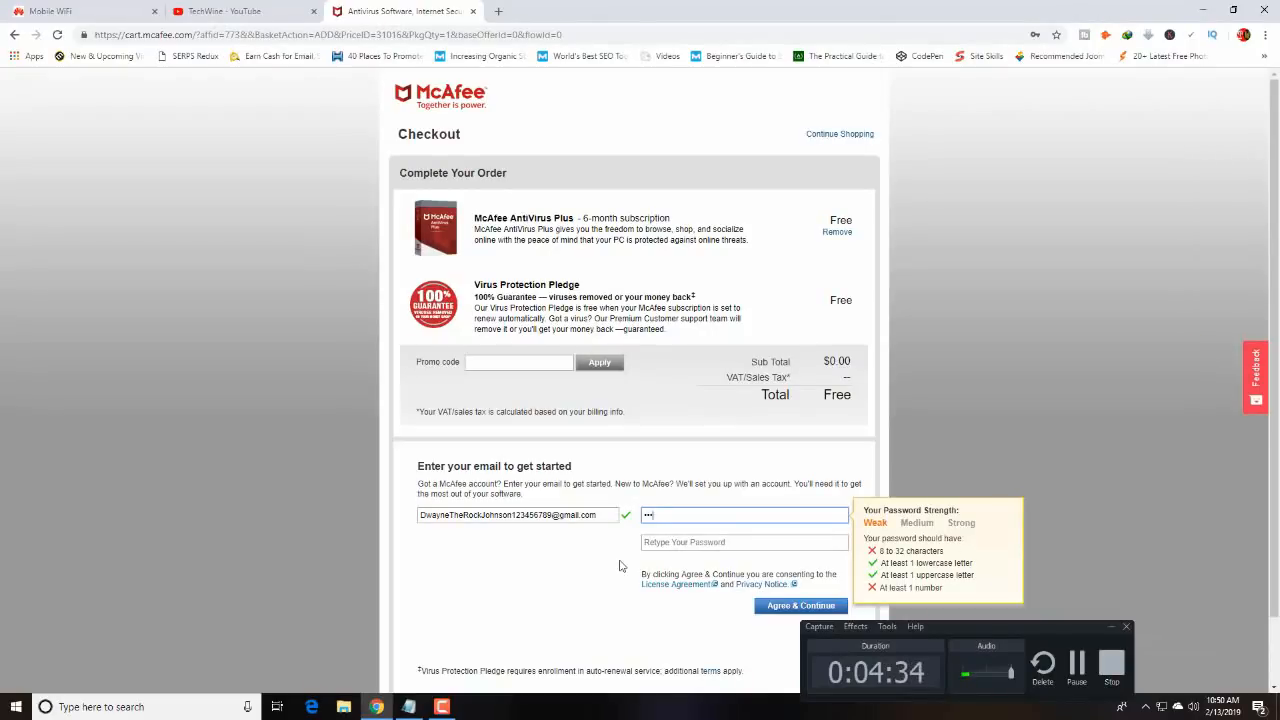
text(•)
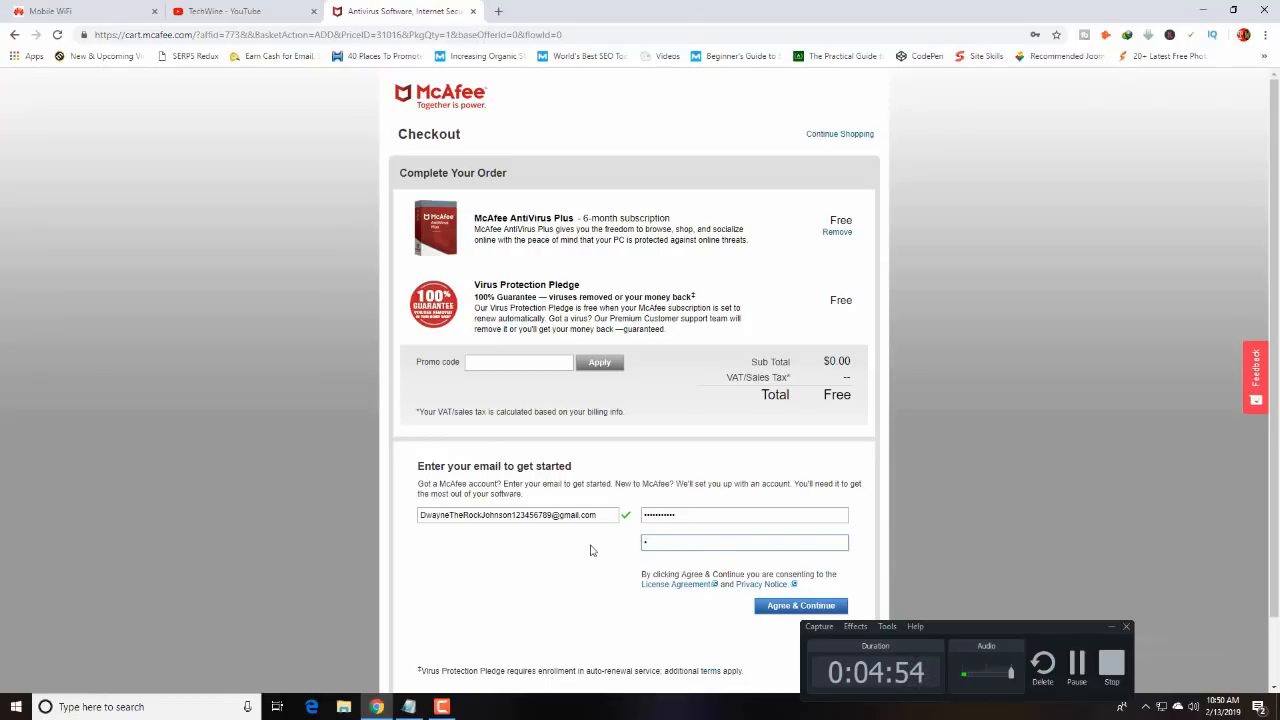
text(H)
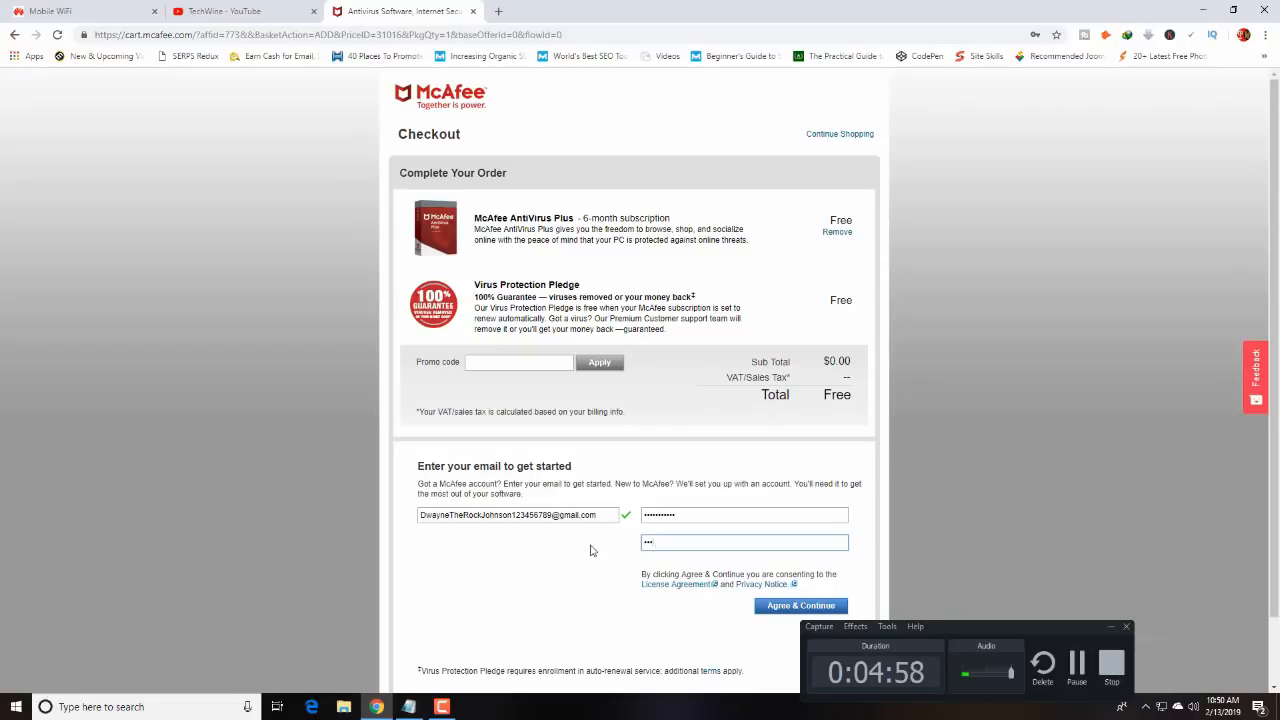
text(••)
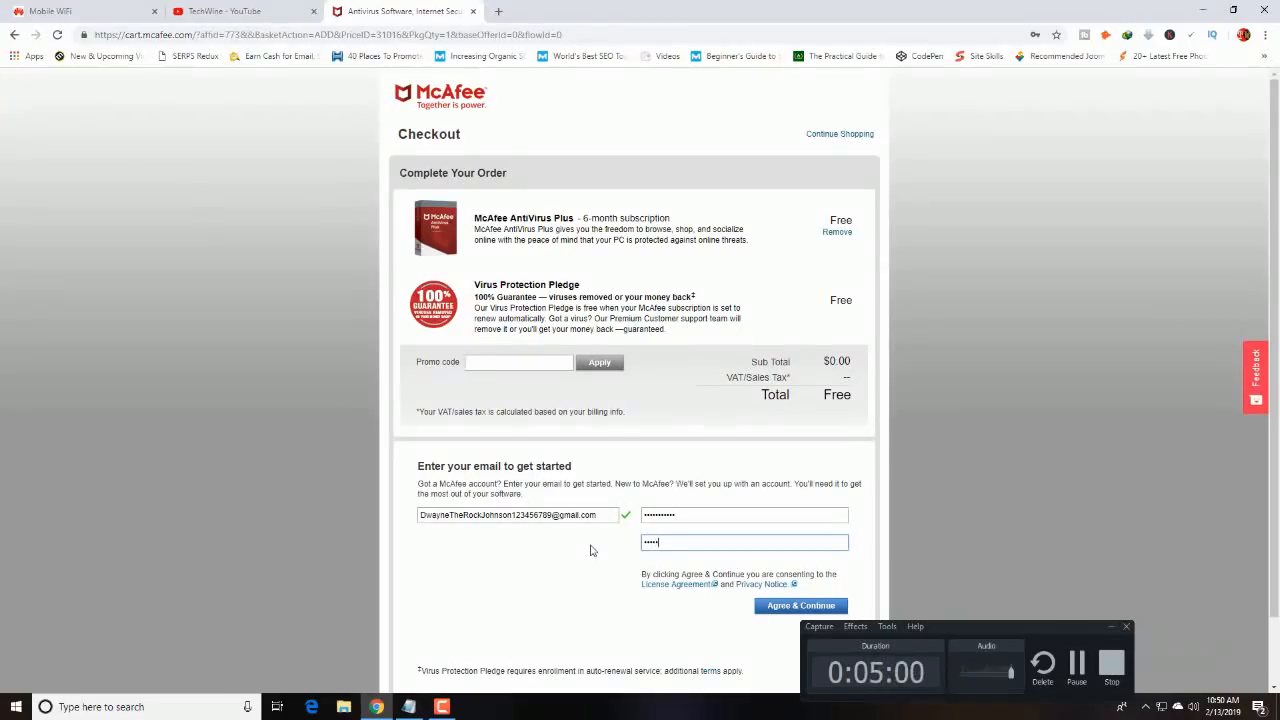
text(••)
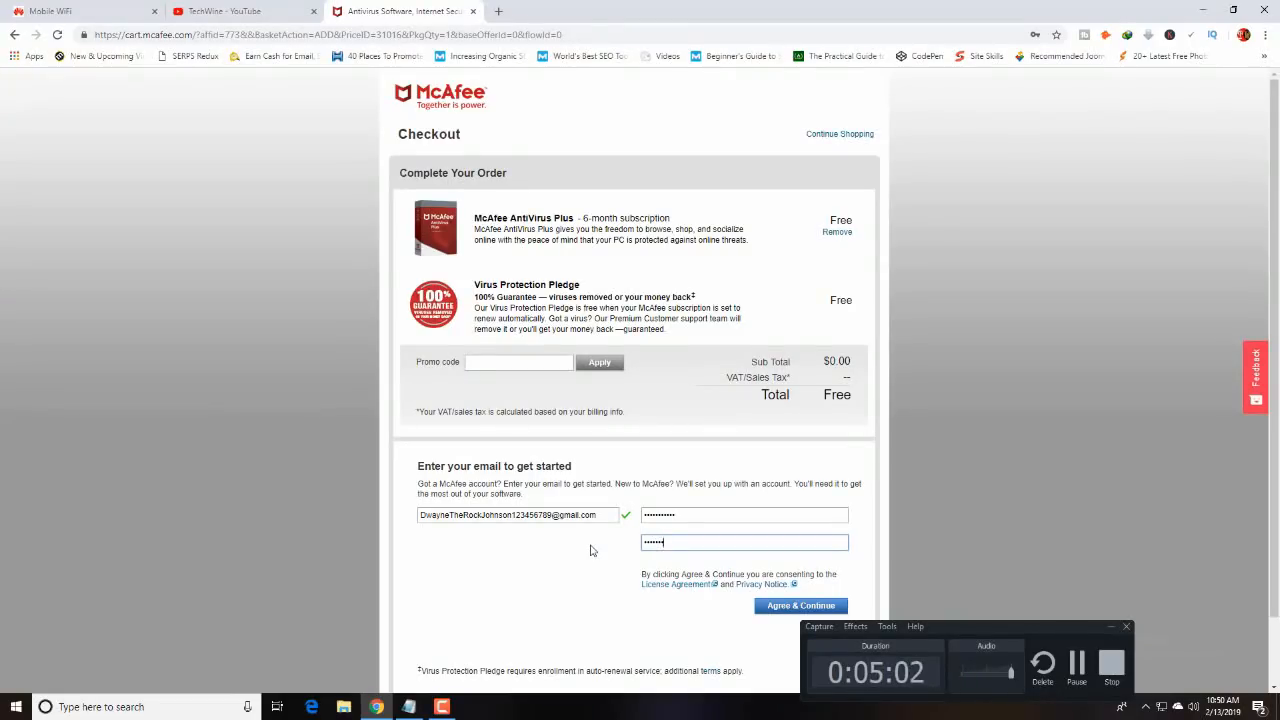
text(*)
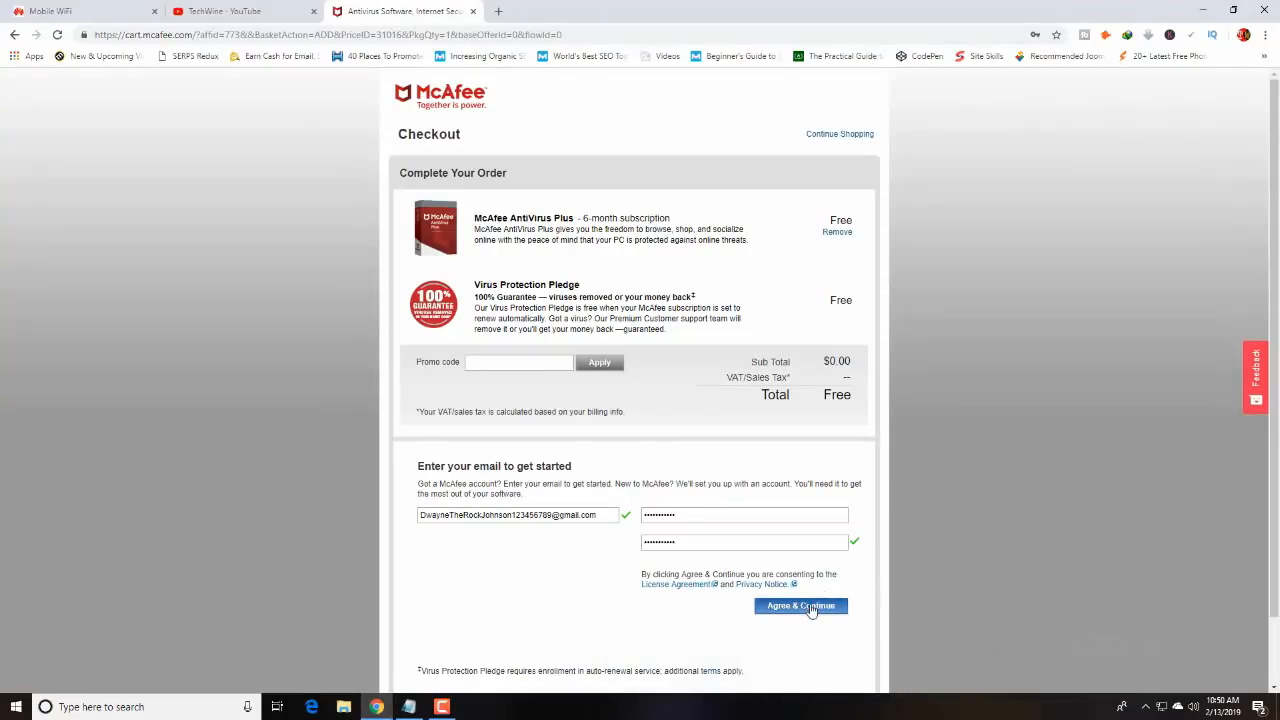
Accept the terms with Agree & Continue to reach the Review Your Order step
click(800, 606)
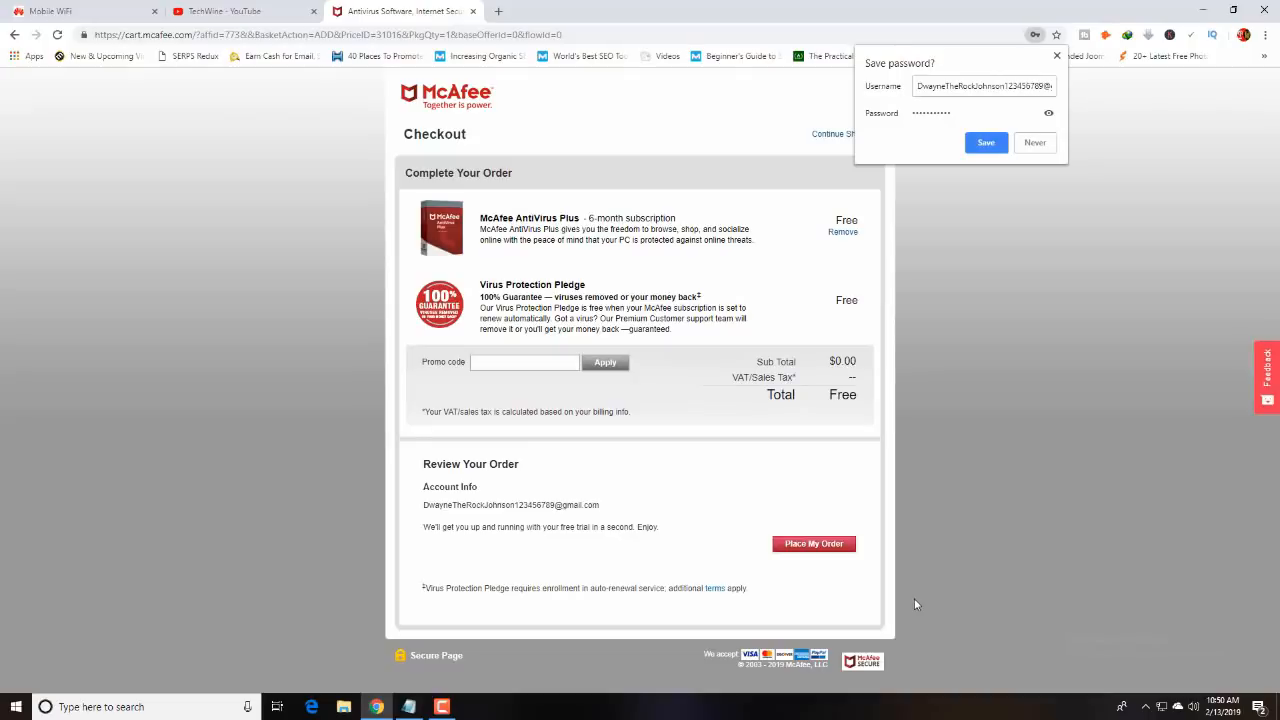
mouse_move(958, 112)
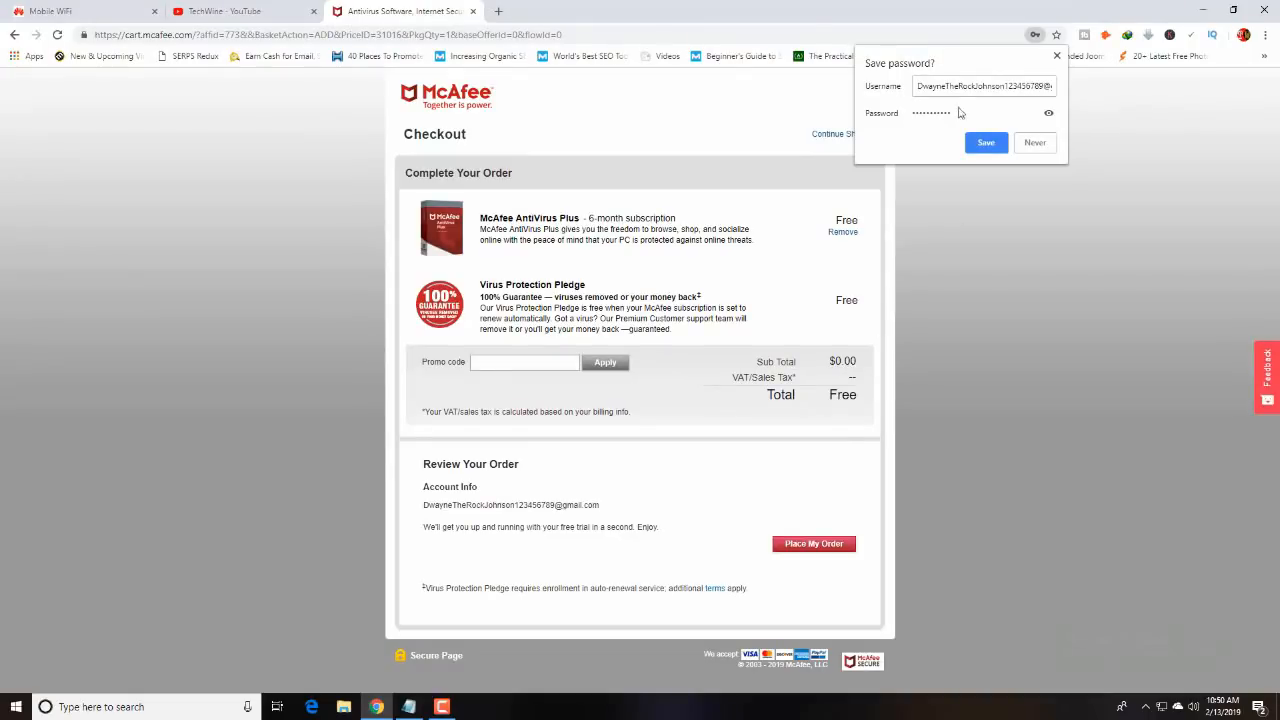
mouse_move(948, 152)
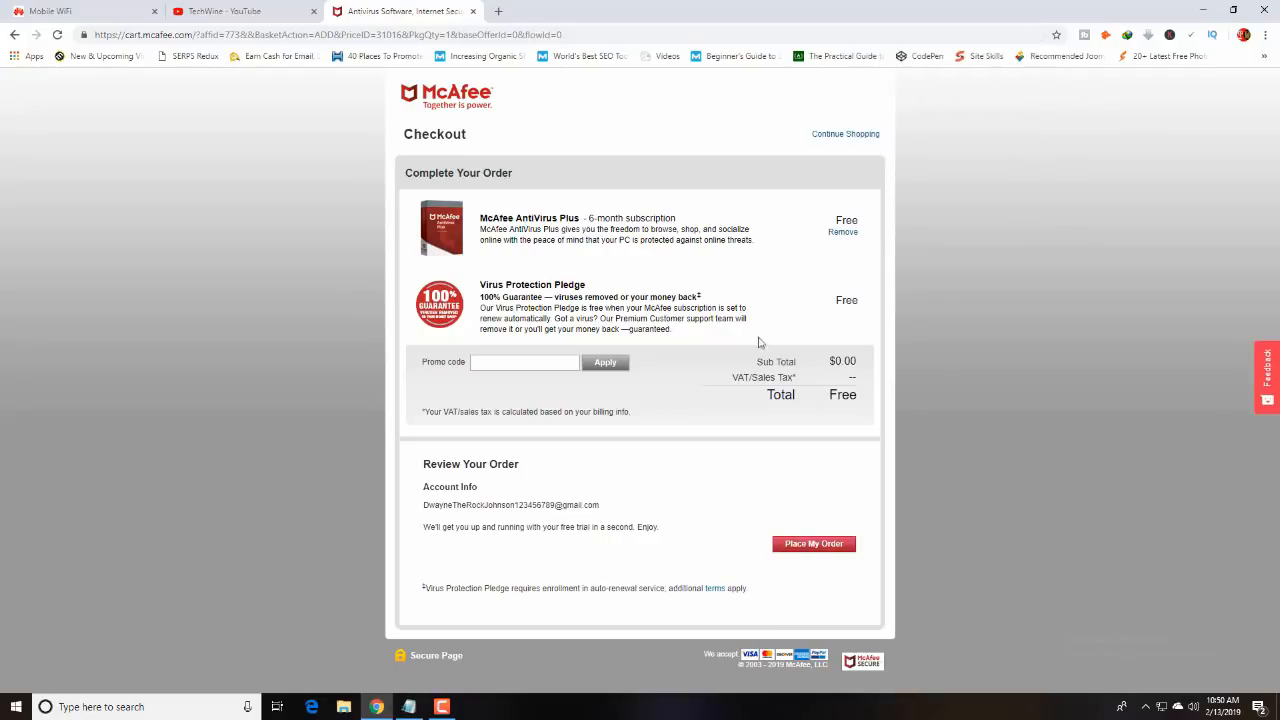
mouse_move(564, 528)
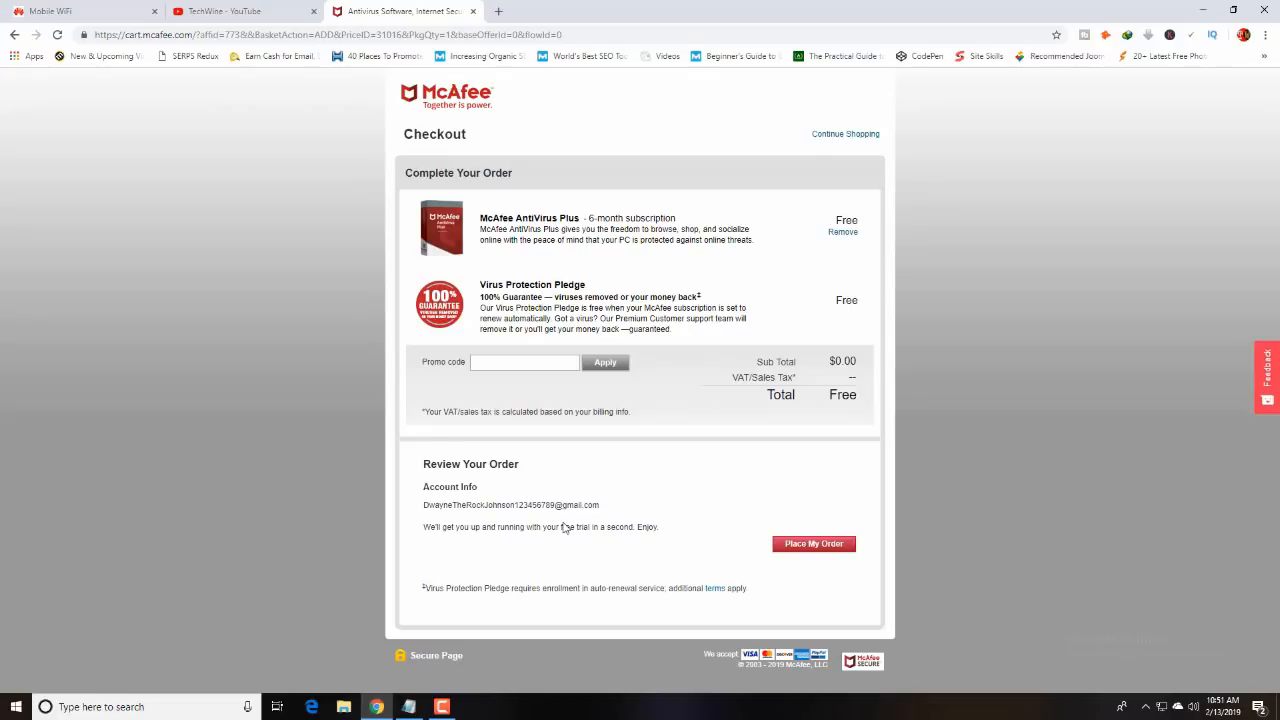
mouse_move(496, 480)
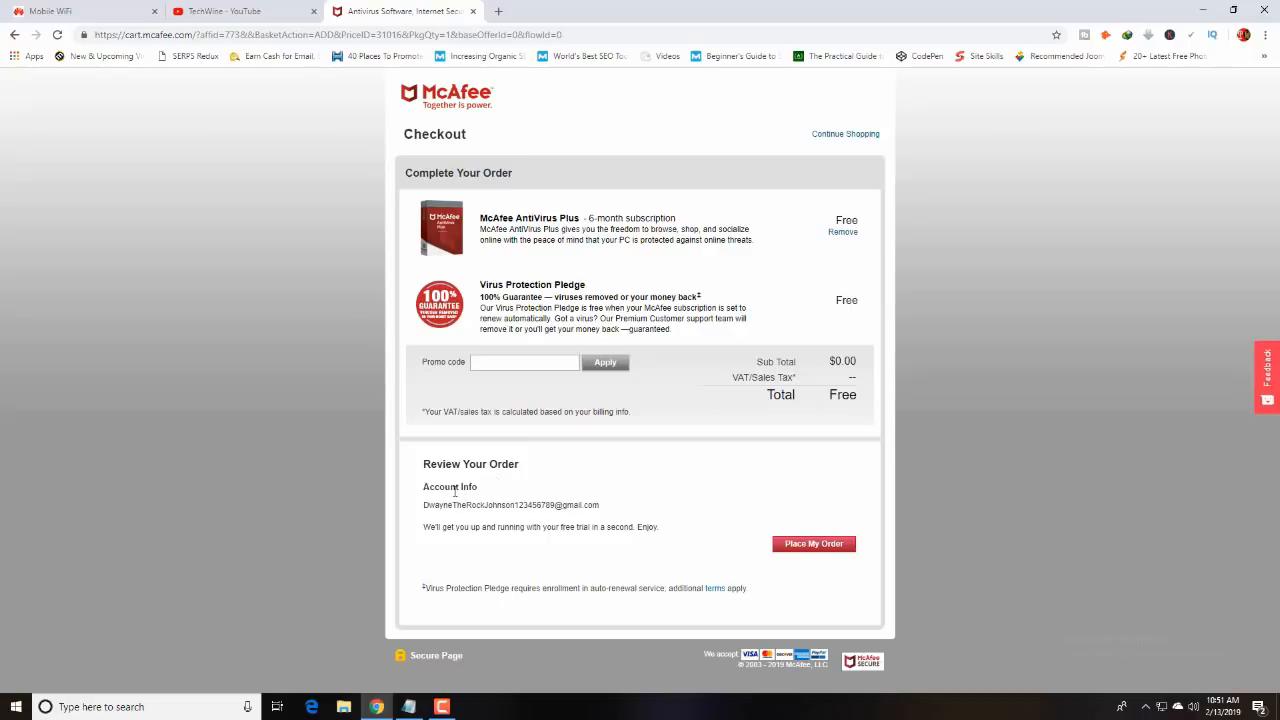
mouse_move(466, 516)
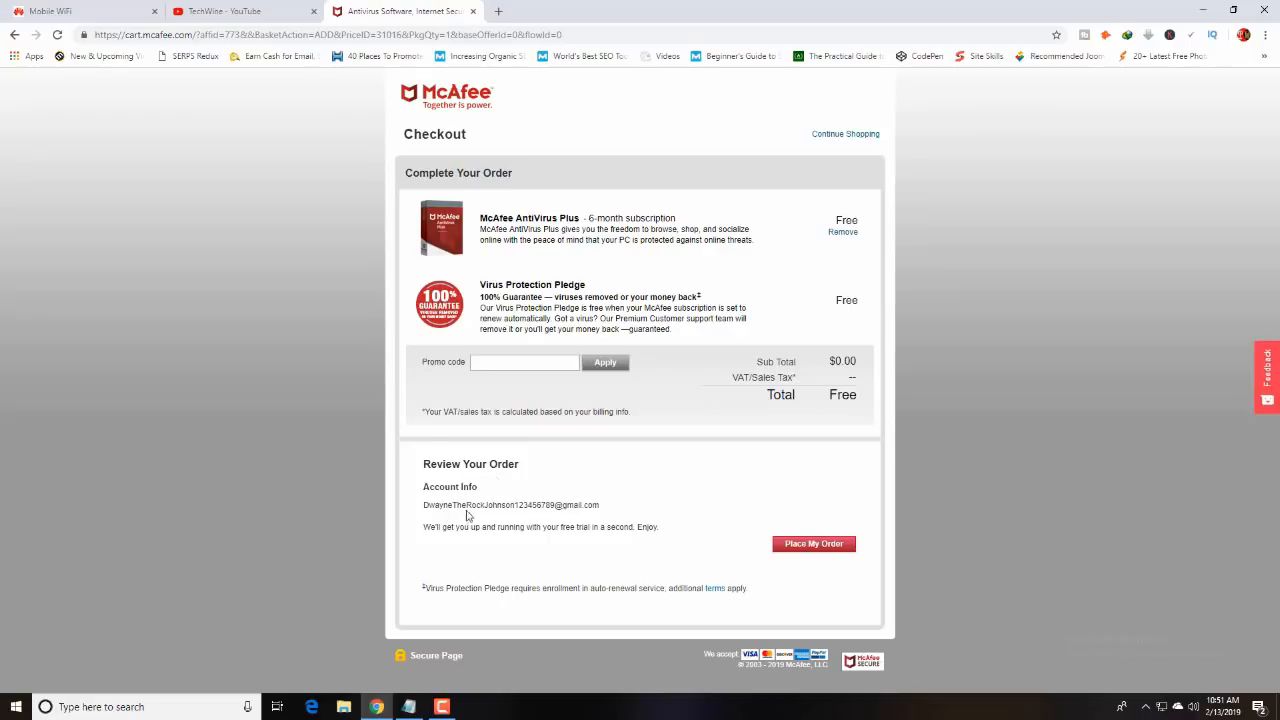
mouse_move(510, 518)
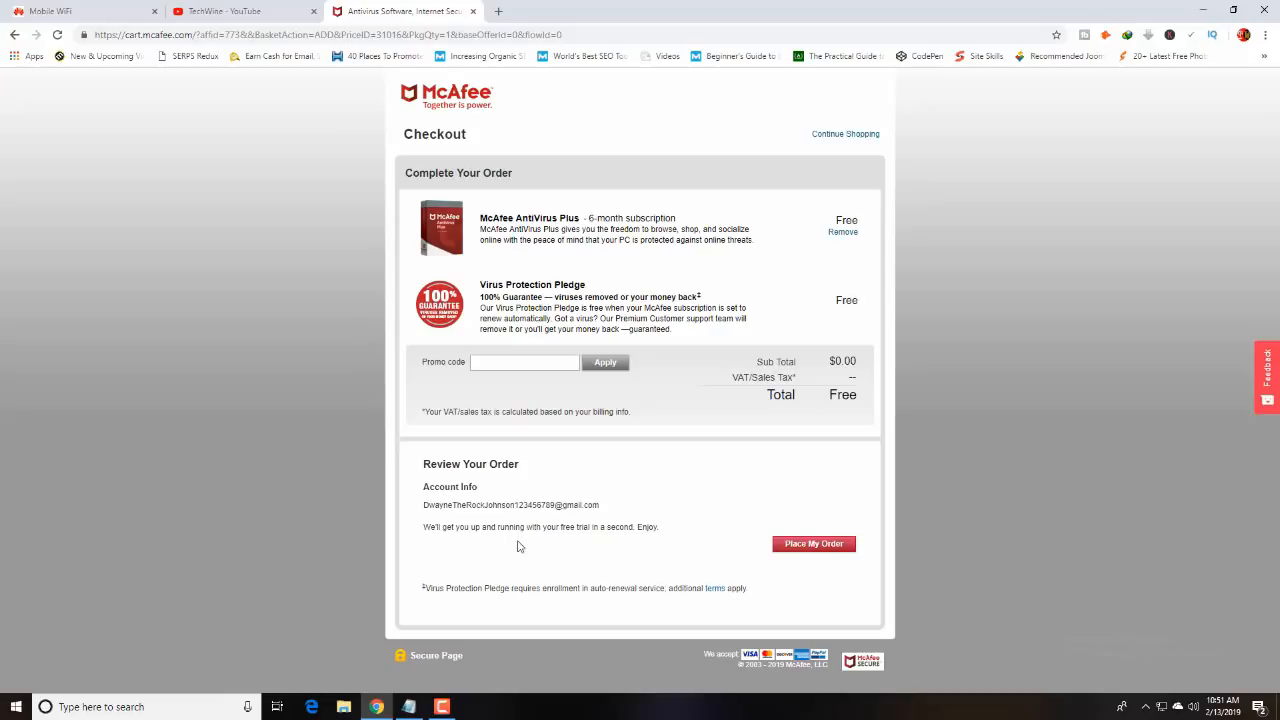
mouse_move(640, 552)
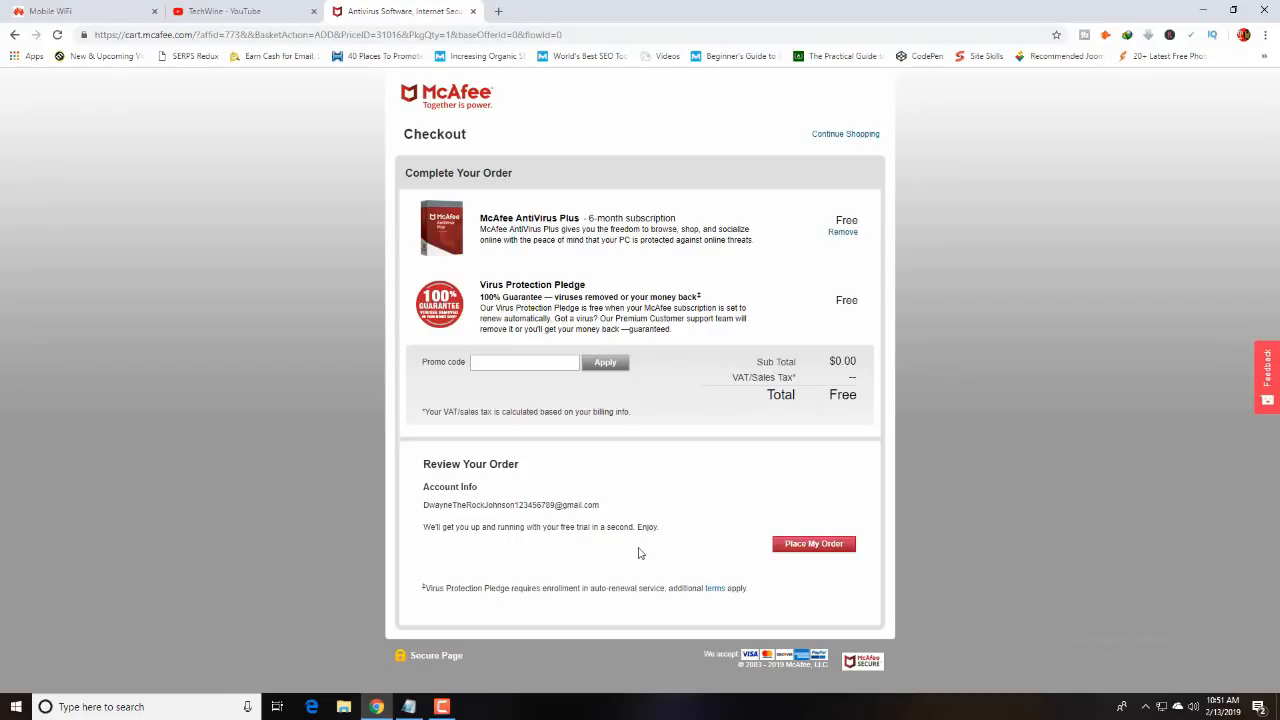
mouse_move(872, 552)
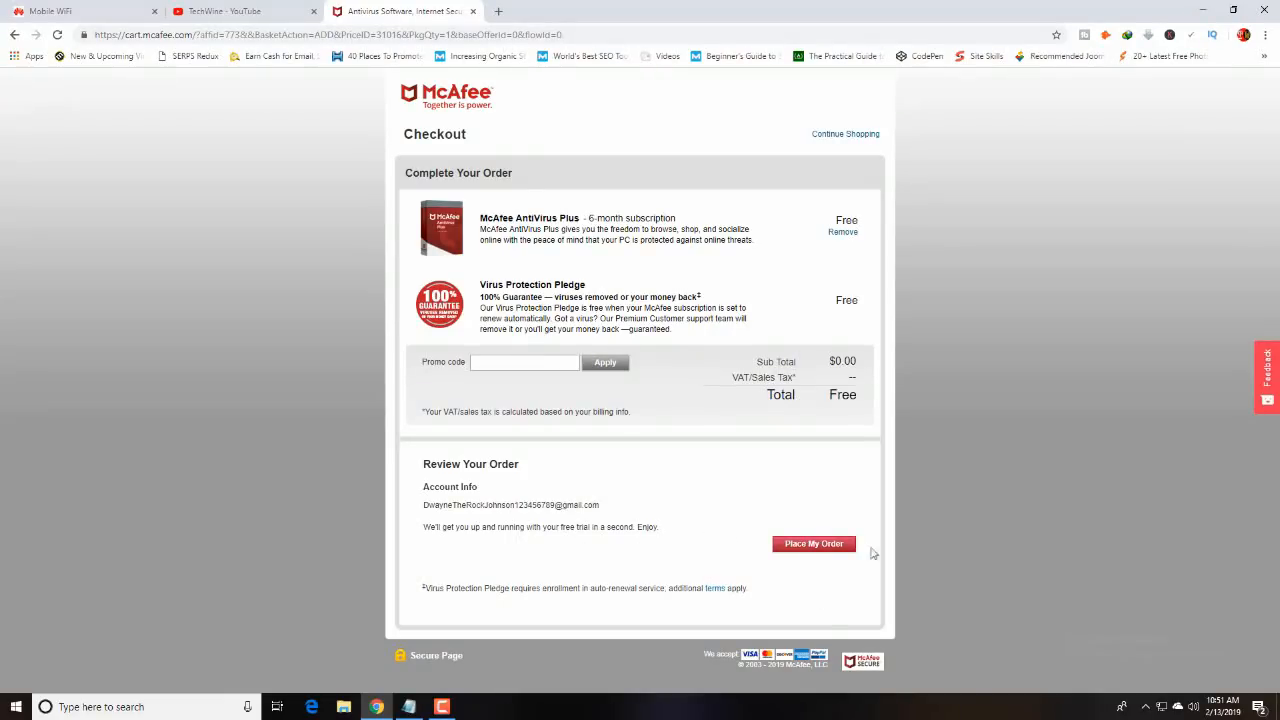
mouse_move(746, 506)
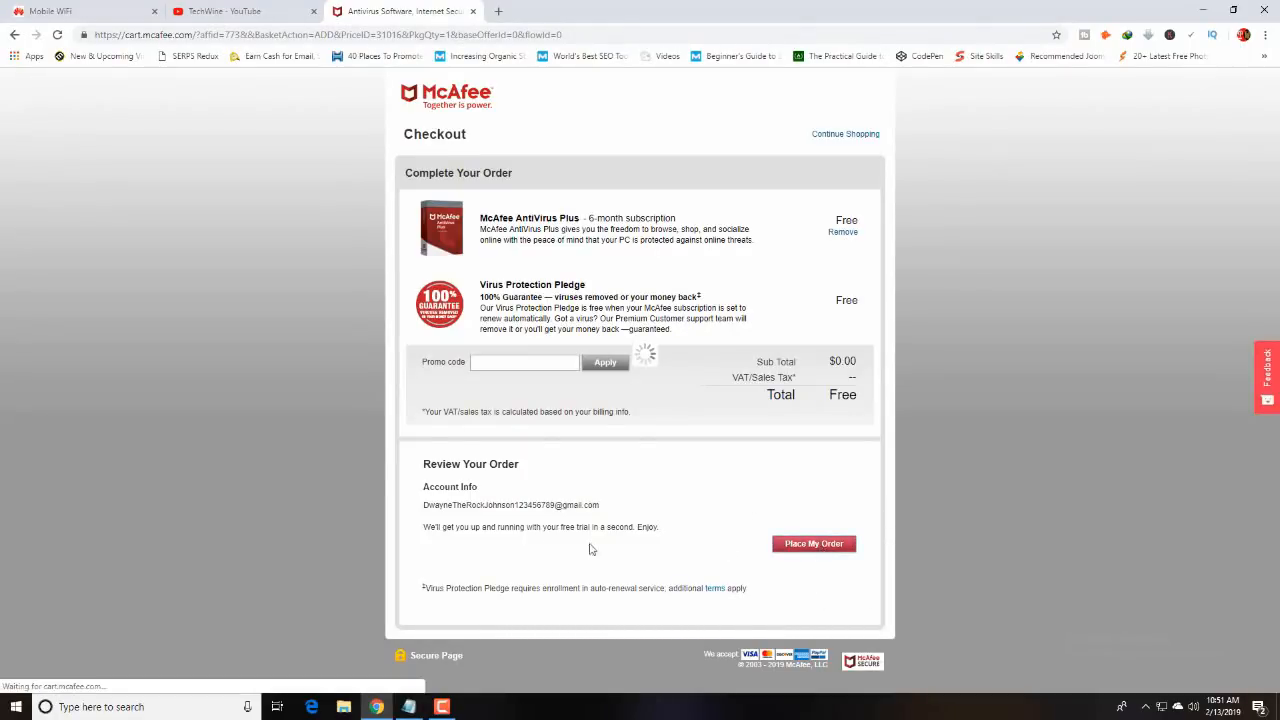
Submit the free AntiVirus Plus order with Place My Order
click(812, 544)
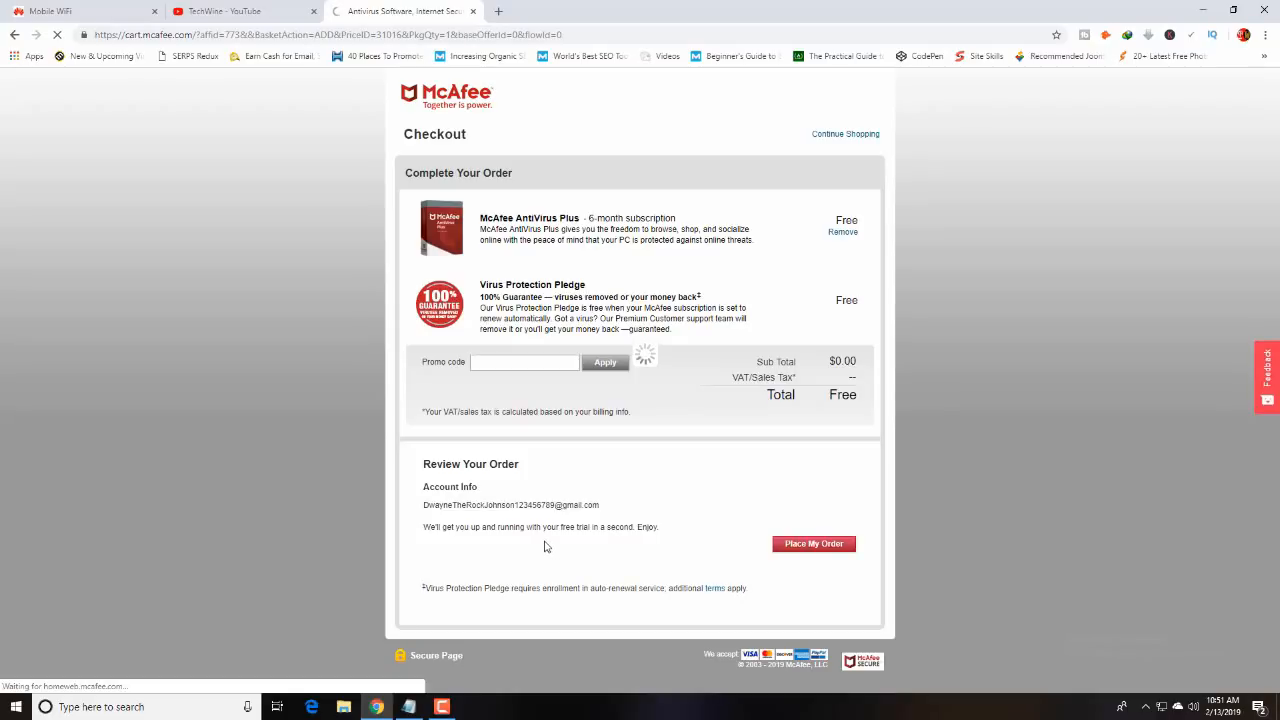
click(812, 544)
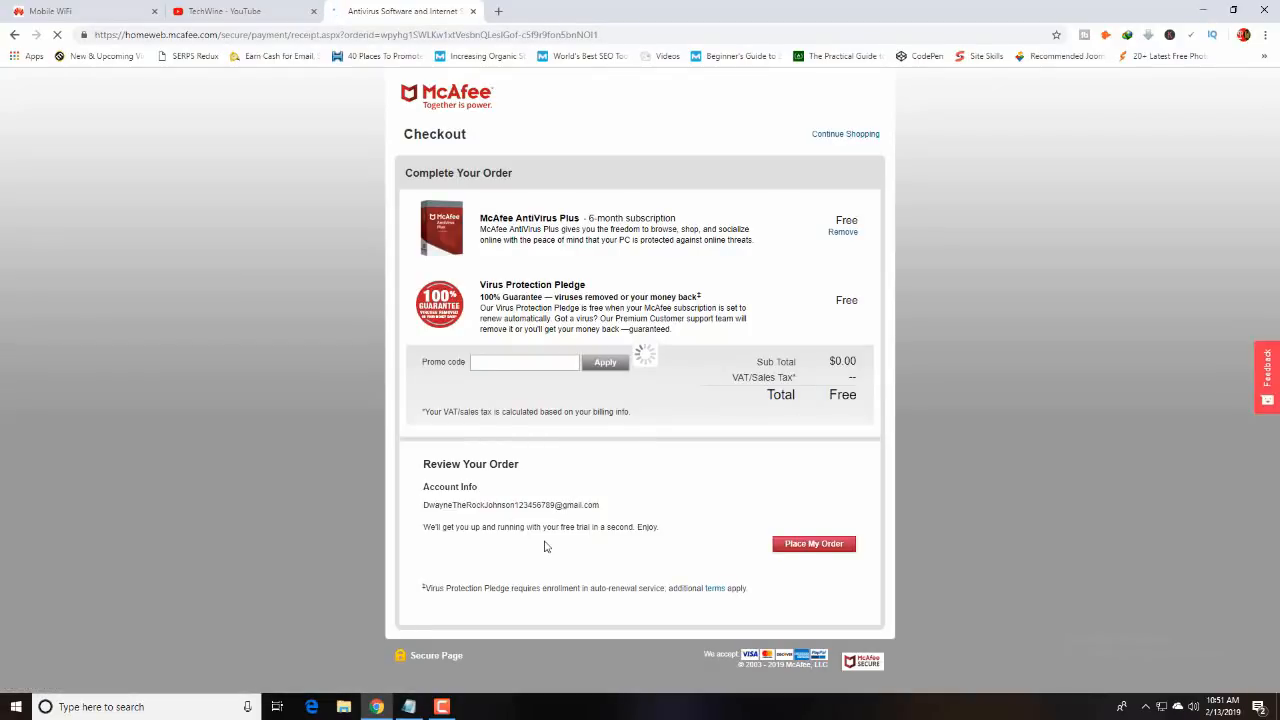
click(812, 544)
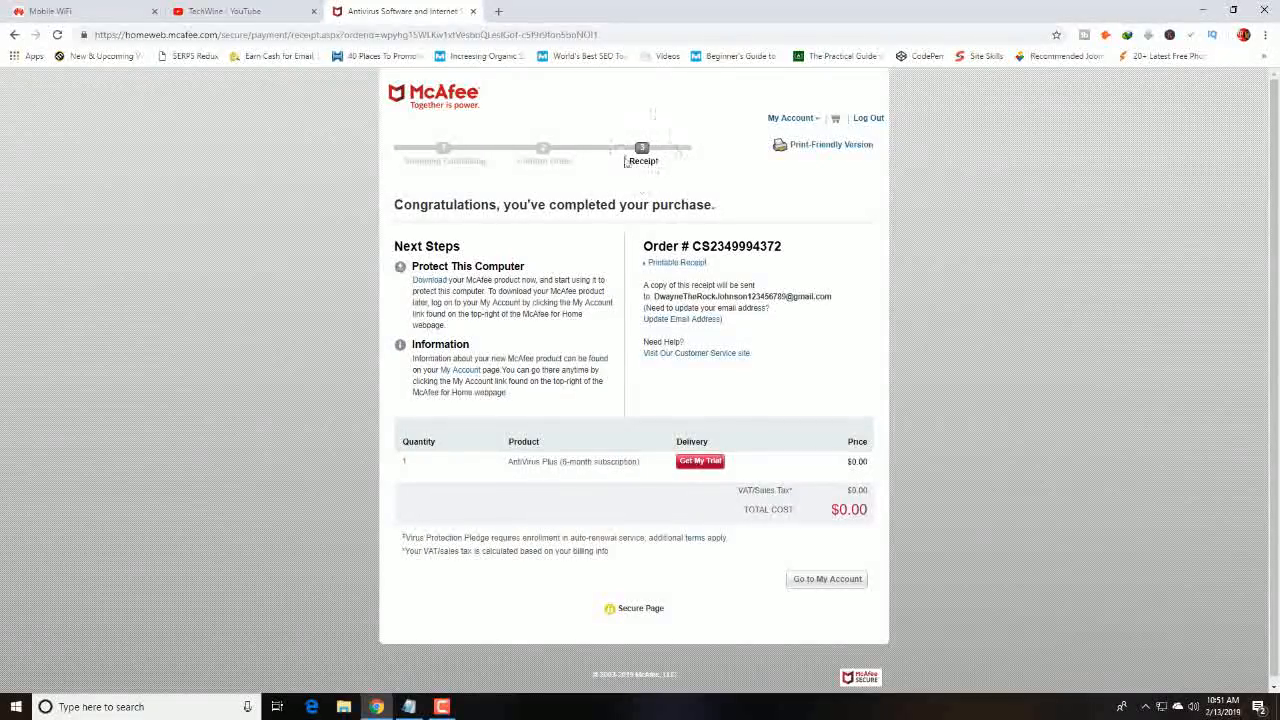
mouse_move(582, 420)
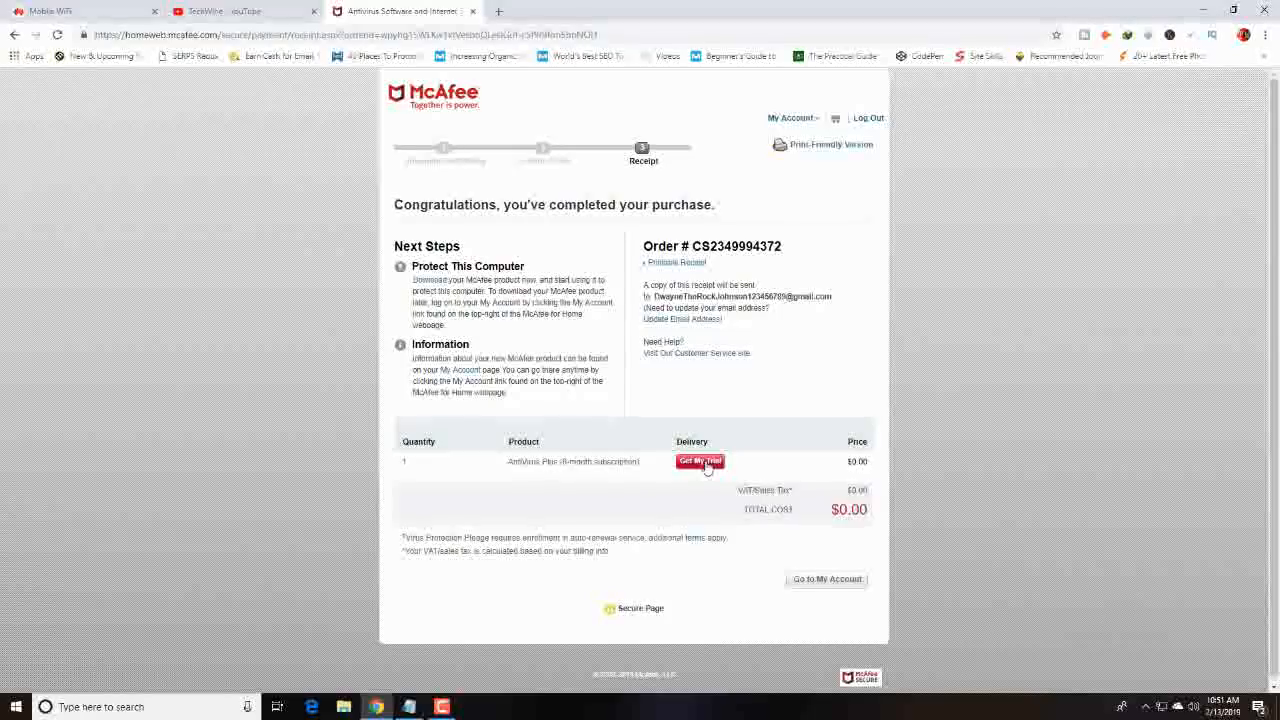
Request the AntiVirus Plus product files via Get My Files on the receipt page
click(700, 460)
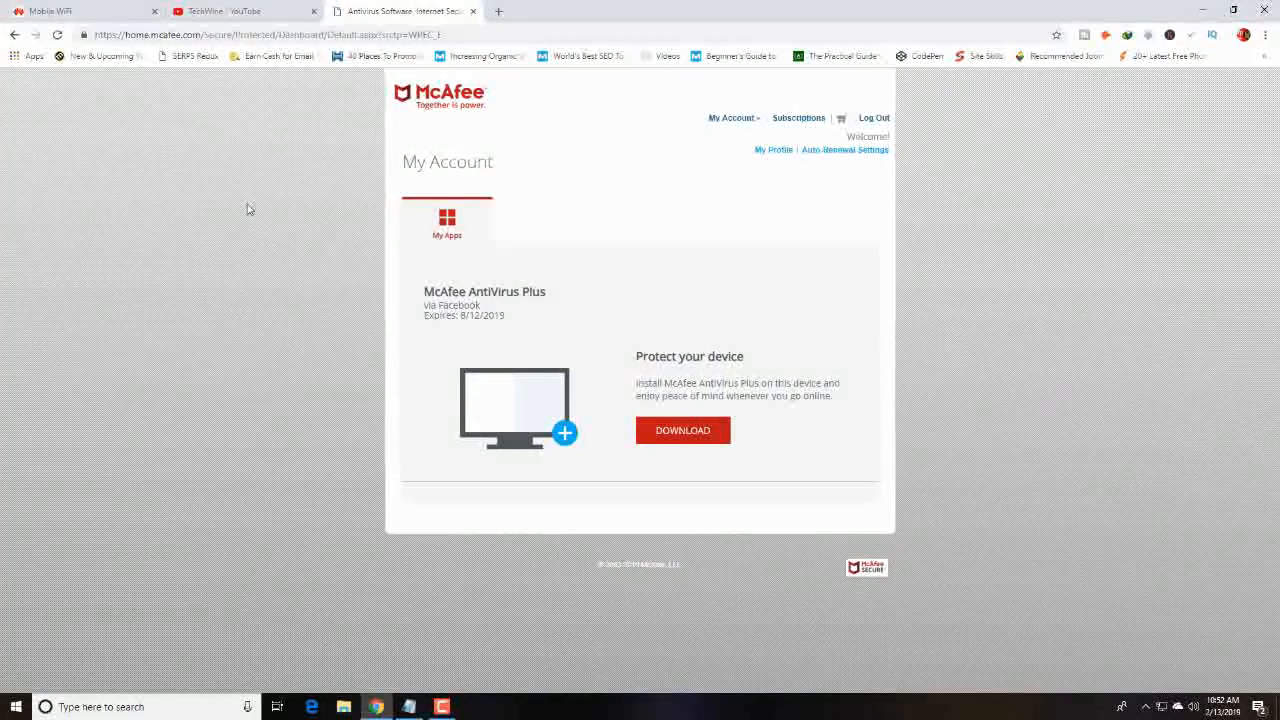
mouse_move(312, 332)
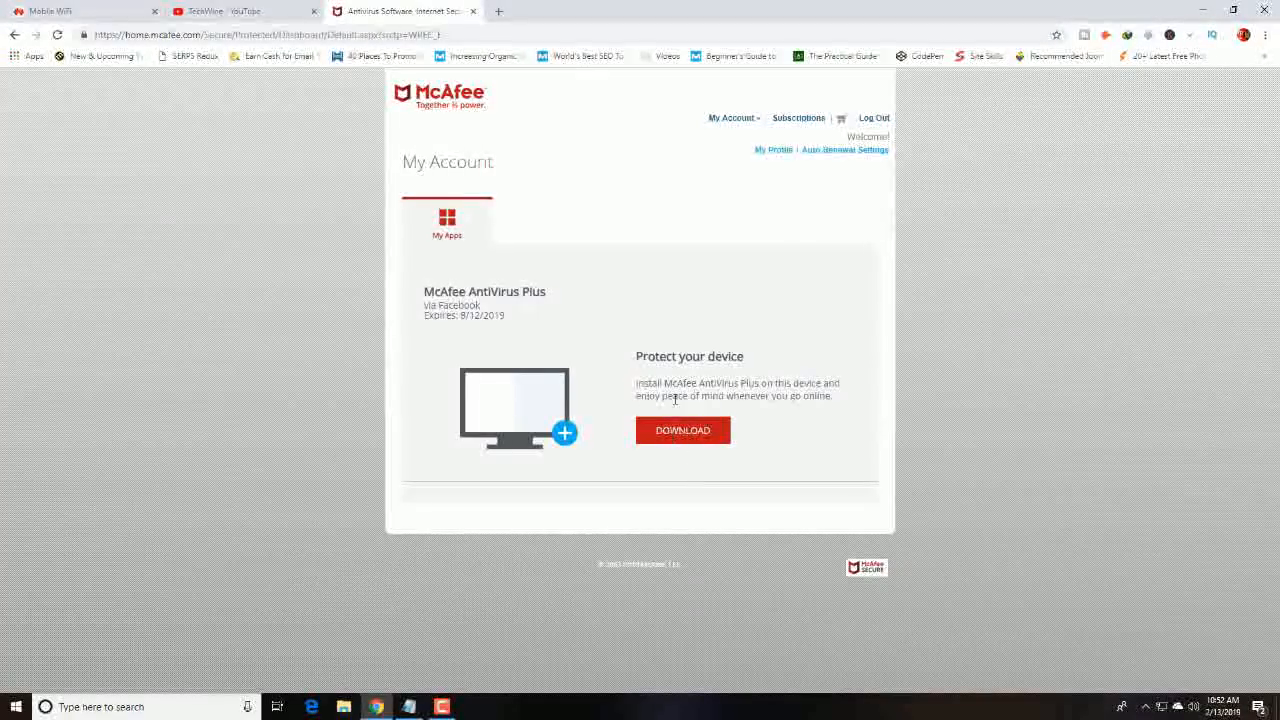
mouse_move(672, 436)
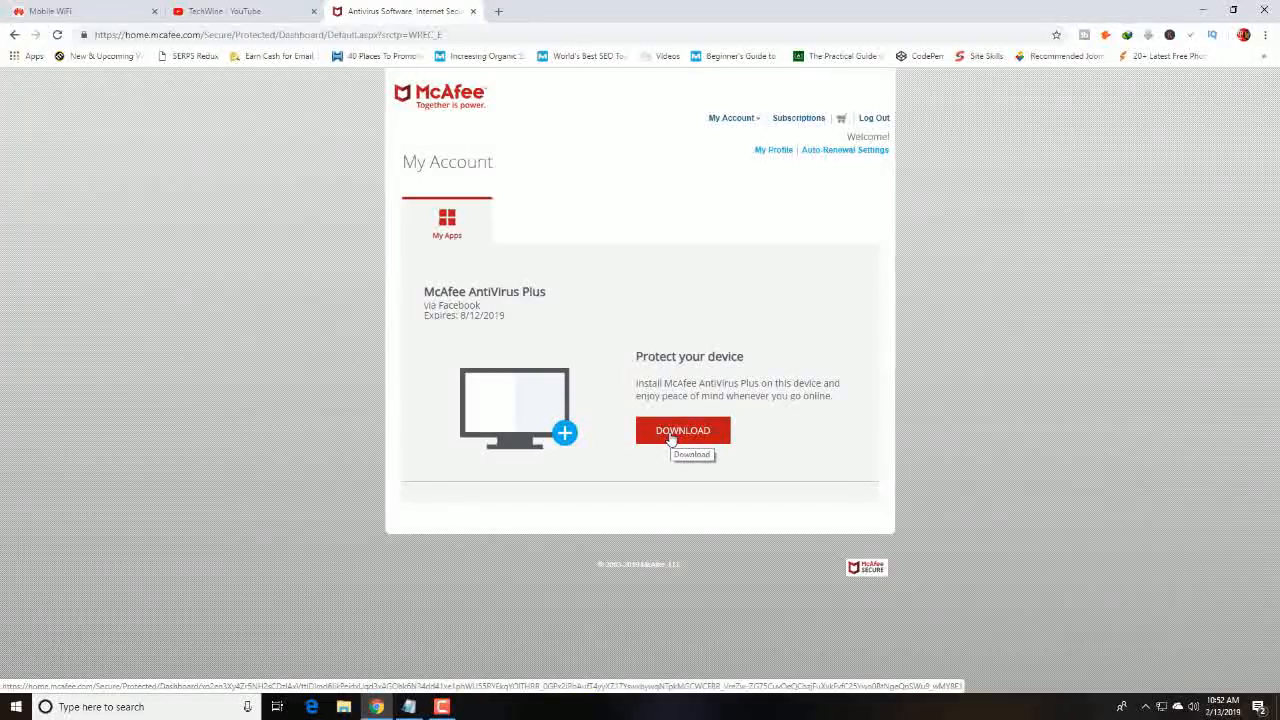
Start the McAfee AntiVirus Plus download from the My Account page
click(684, 430)
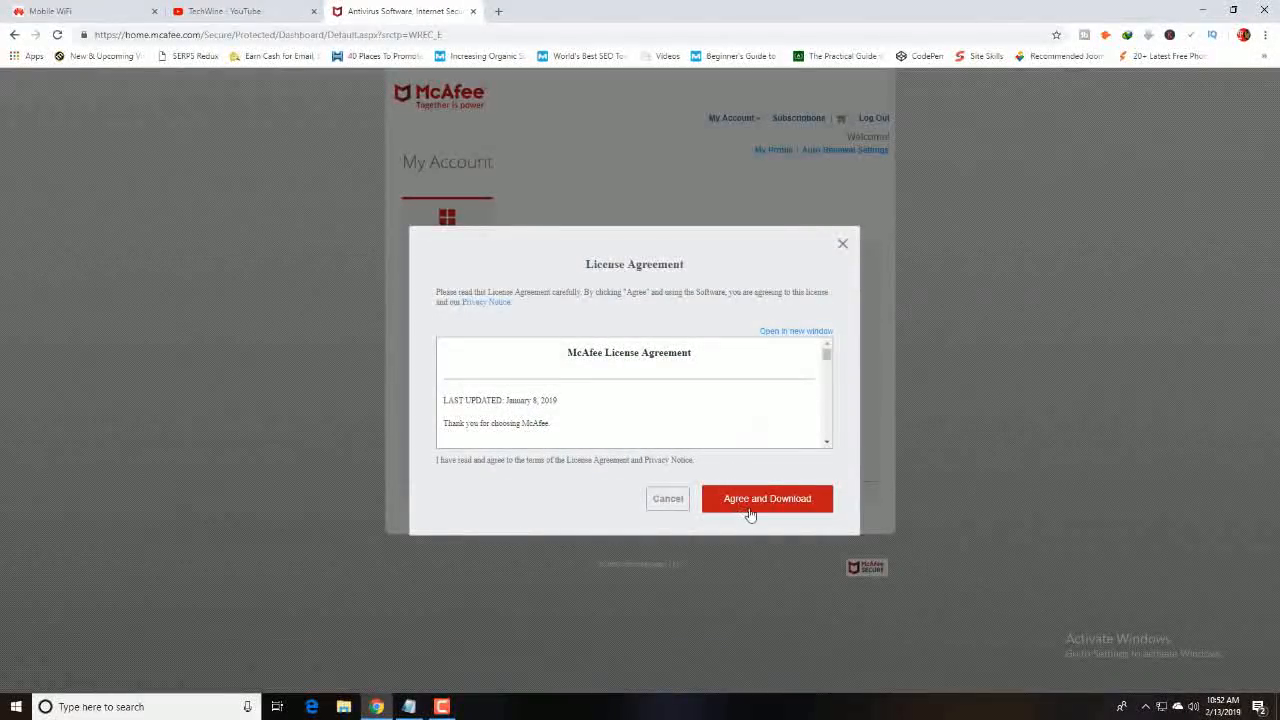
Review the License Agreement and accept it with Agree and Download to start the installer download
scroll(down, 3)
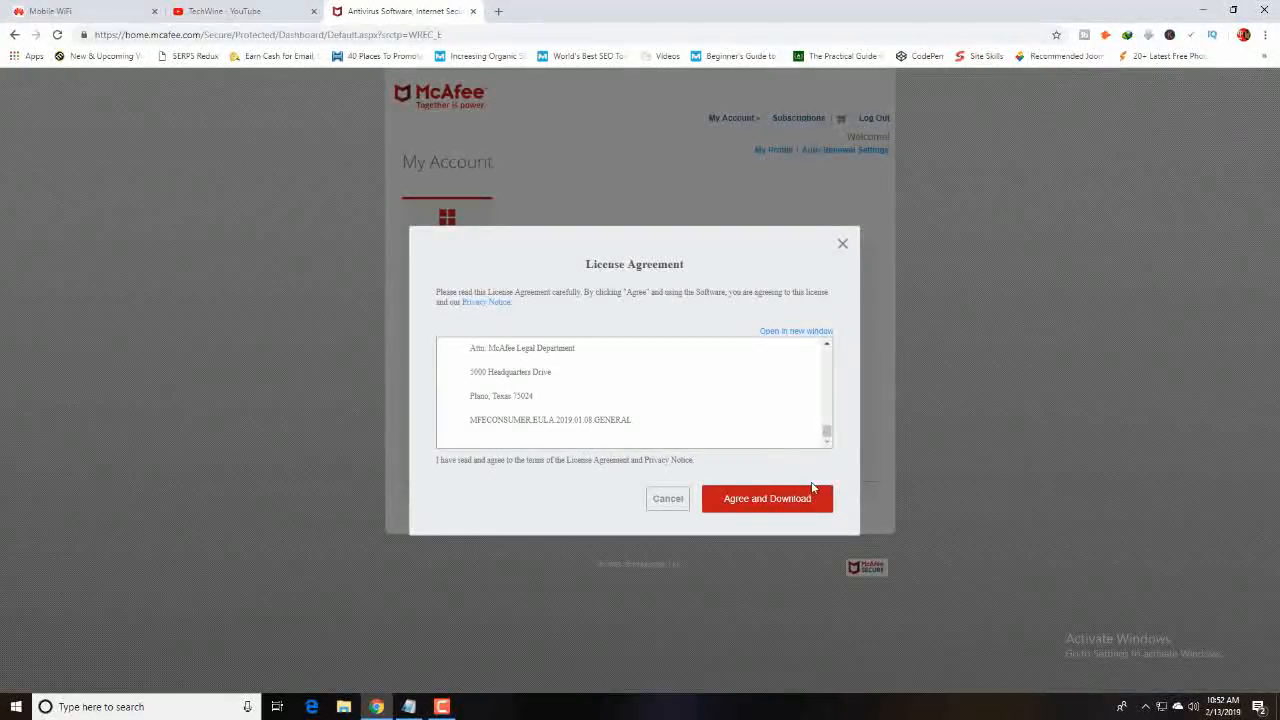
click(766, 498)
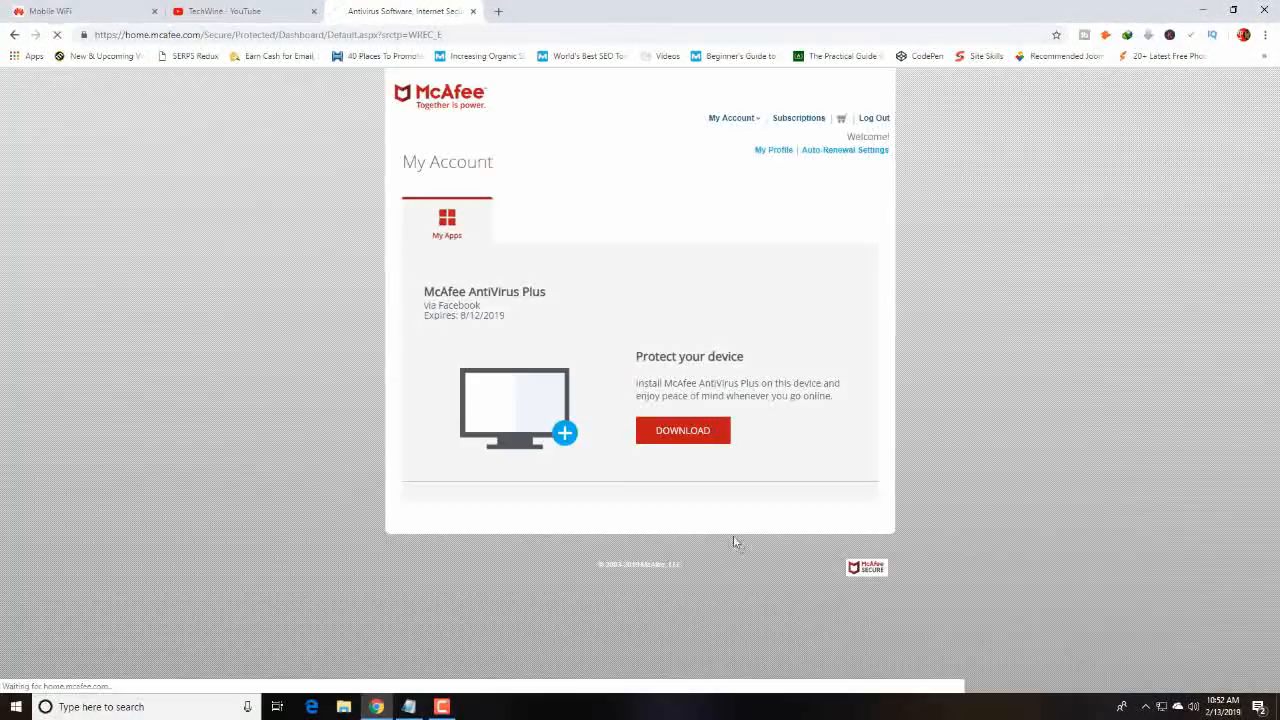
click(684, 430)
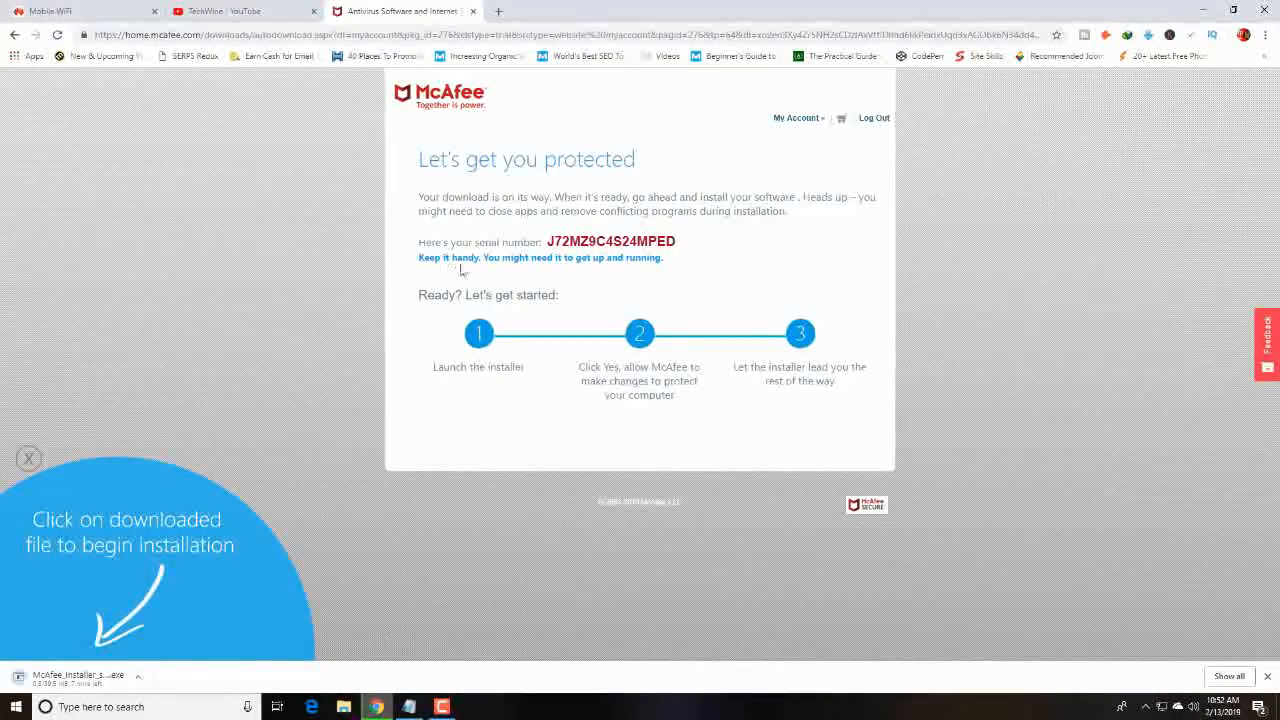
mouse_move(576, 276)
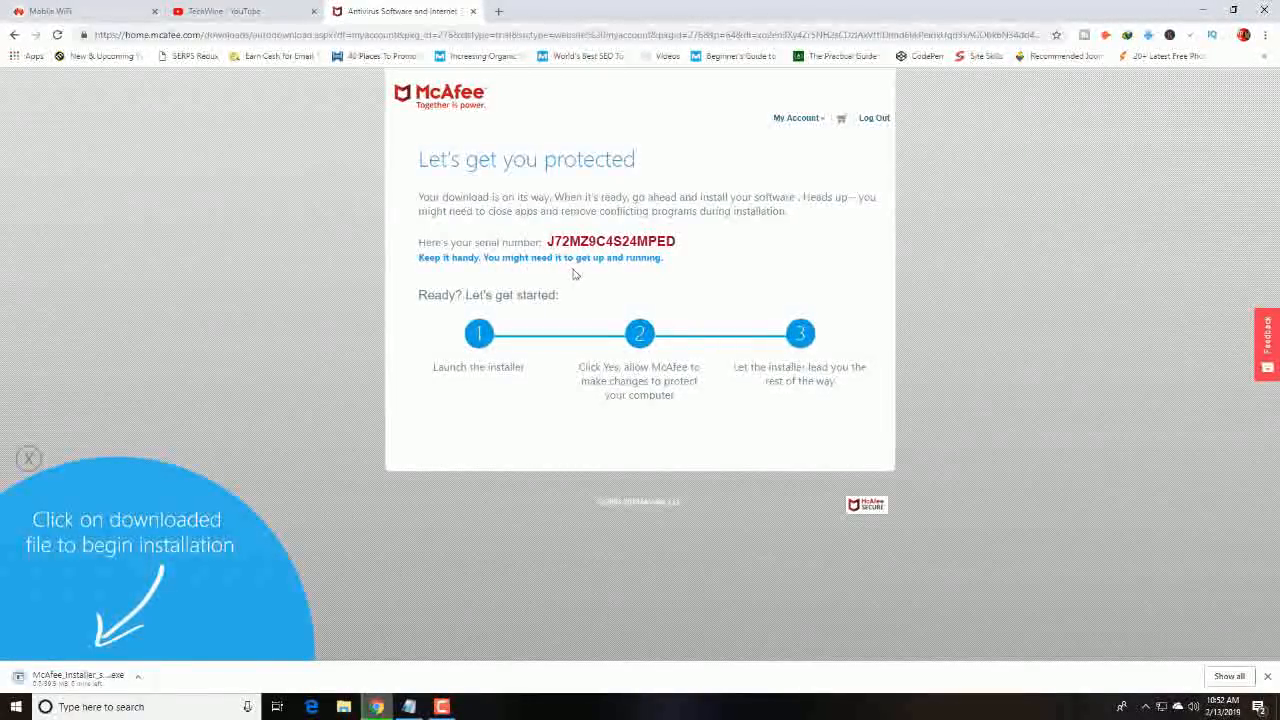
mouse_move(424, 492)
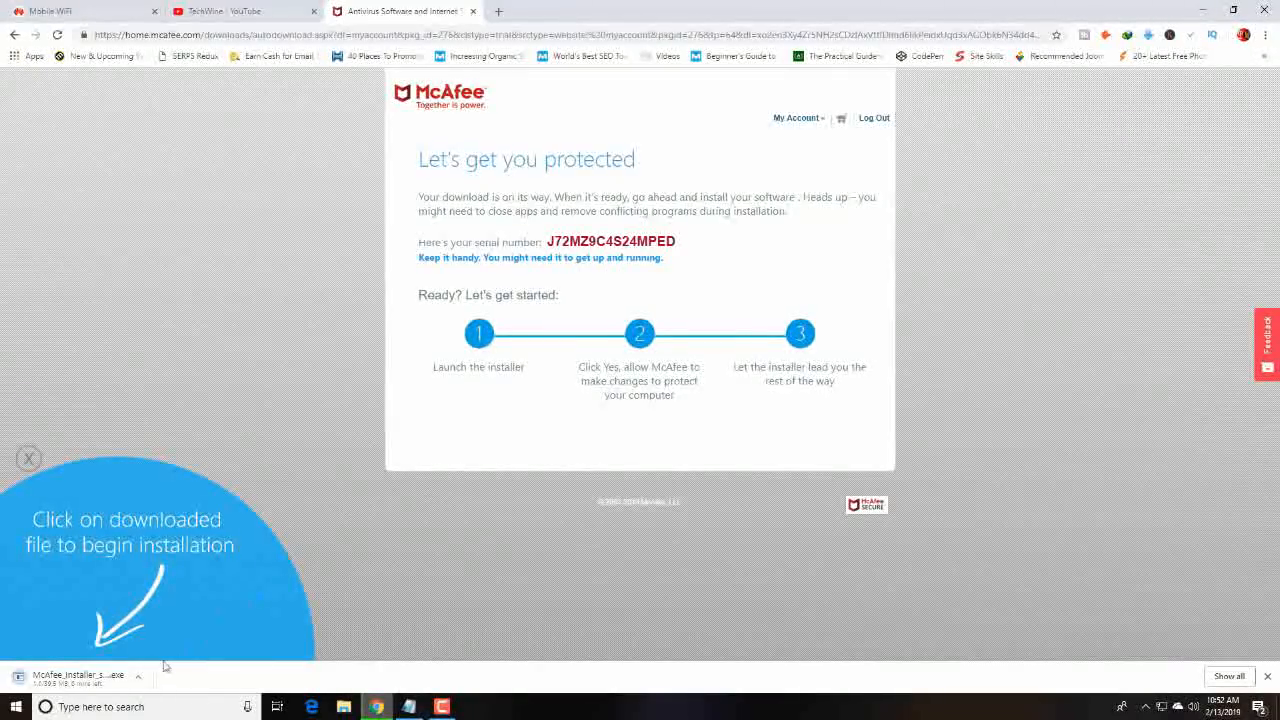
mouse_move(504, 596)
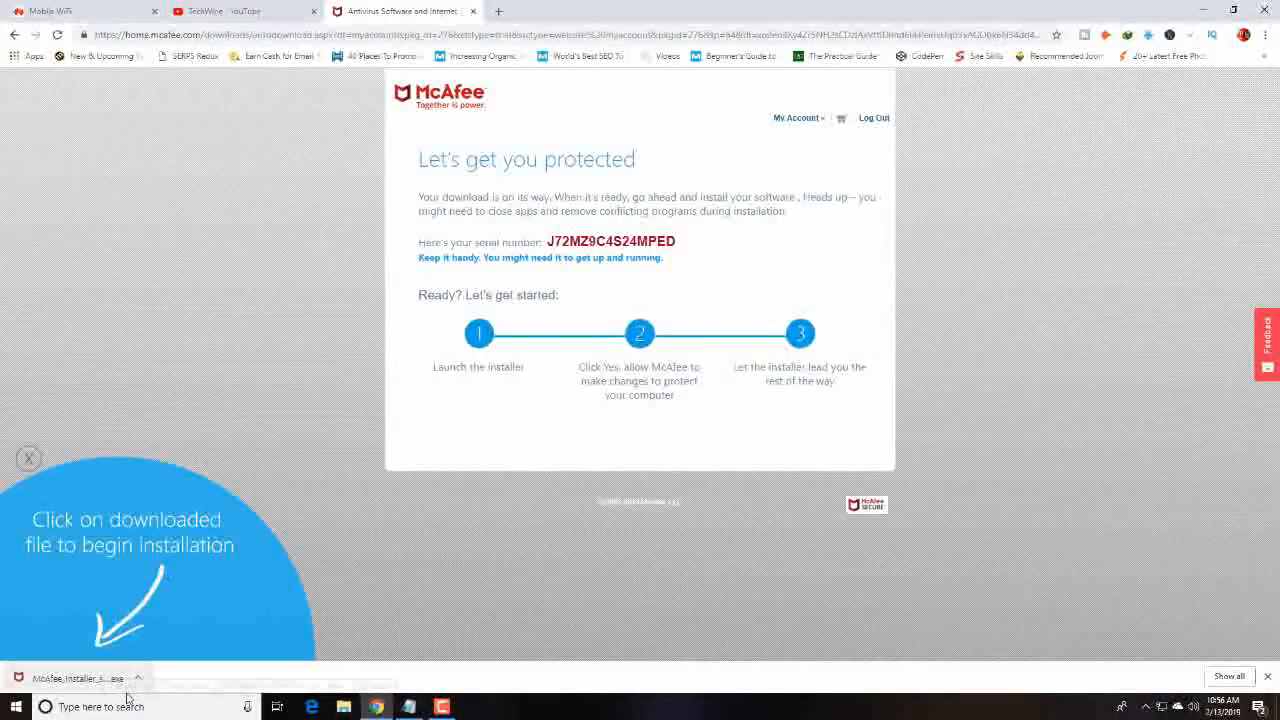
Launch the downloaded McAfee installer from Chrome's download bar
click(138, 678)
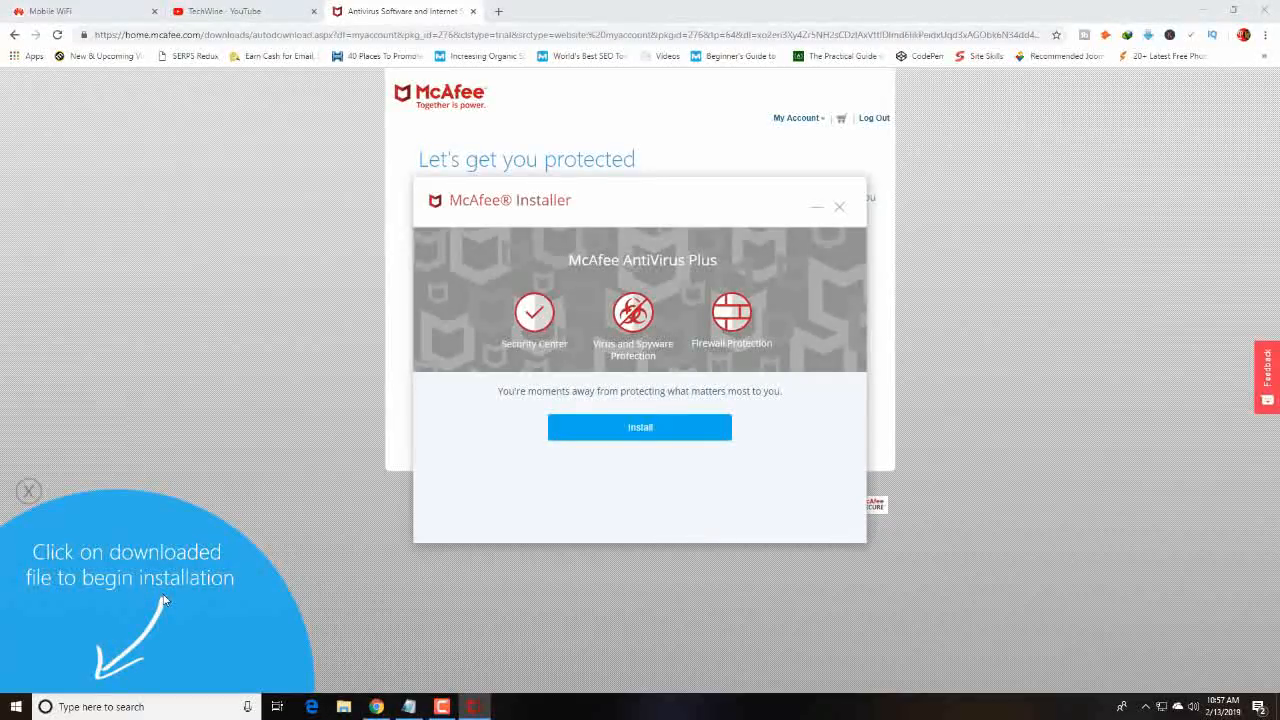
mouse_move(608, 356)
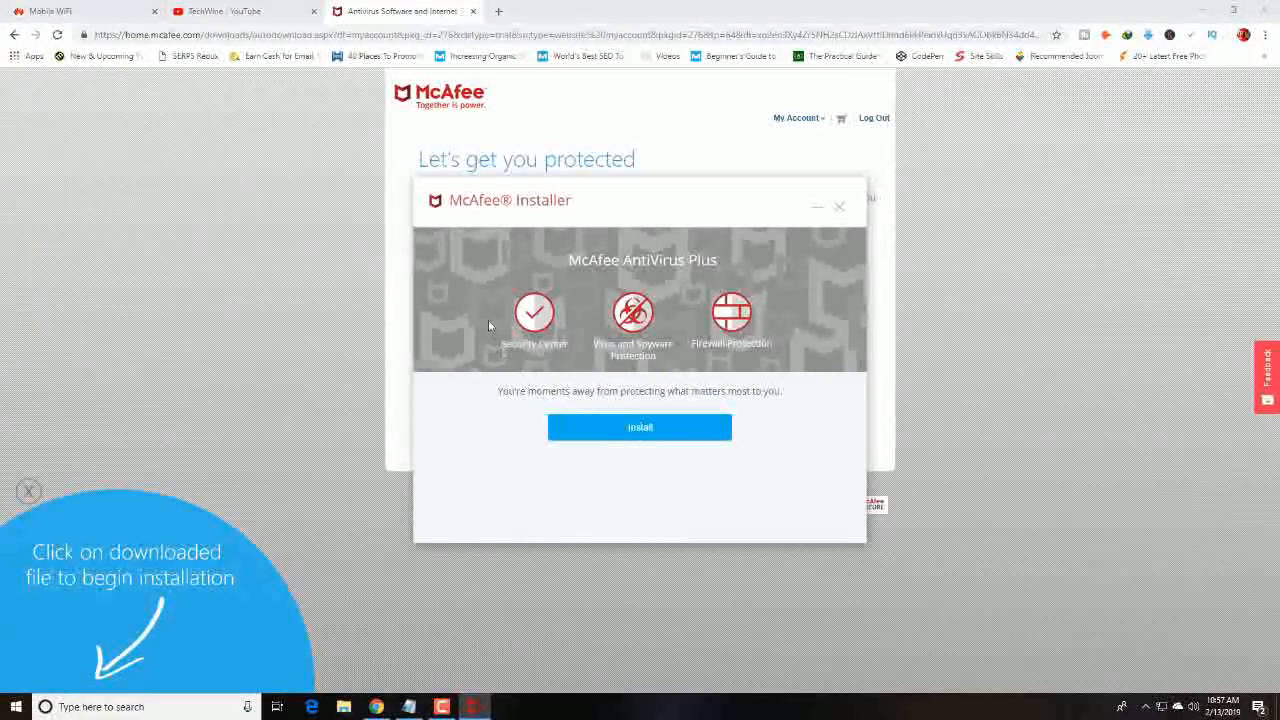
mouse_move(652, 378)
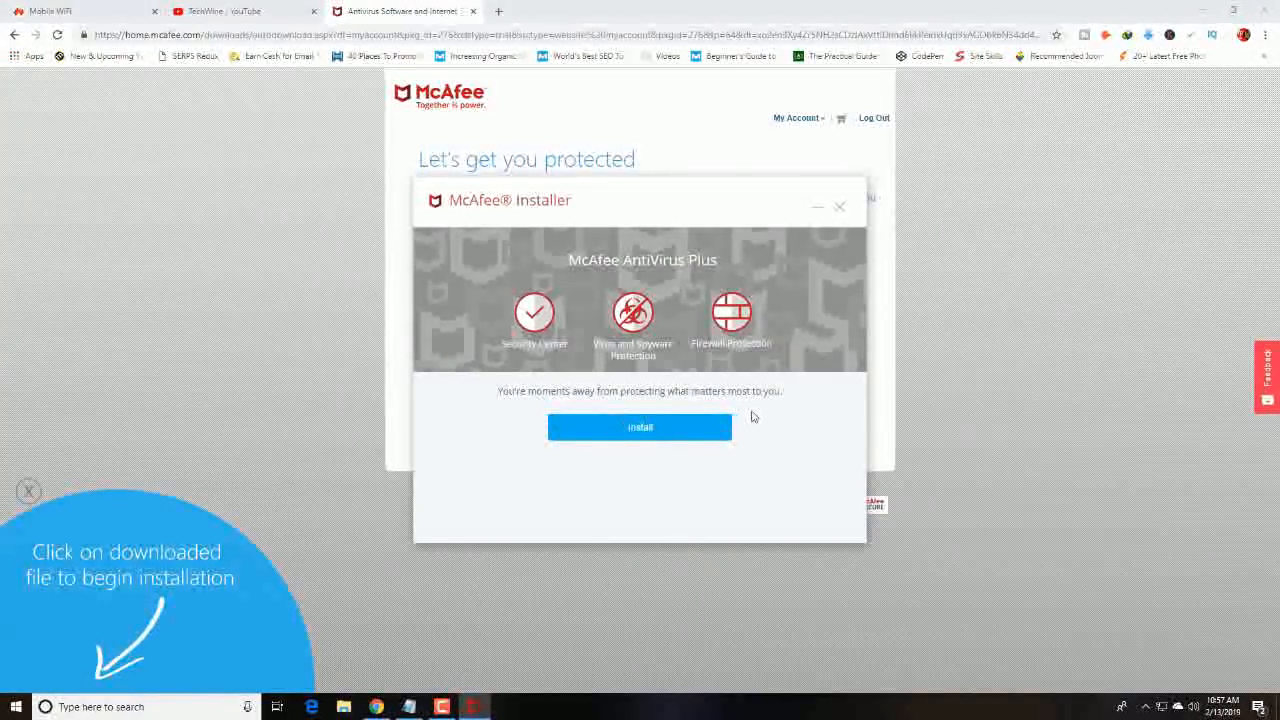
mouse_move(790, 404)
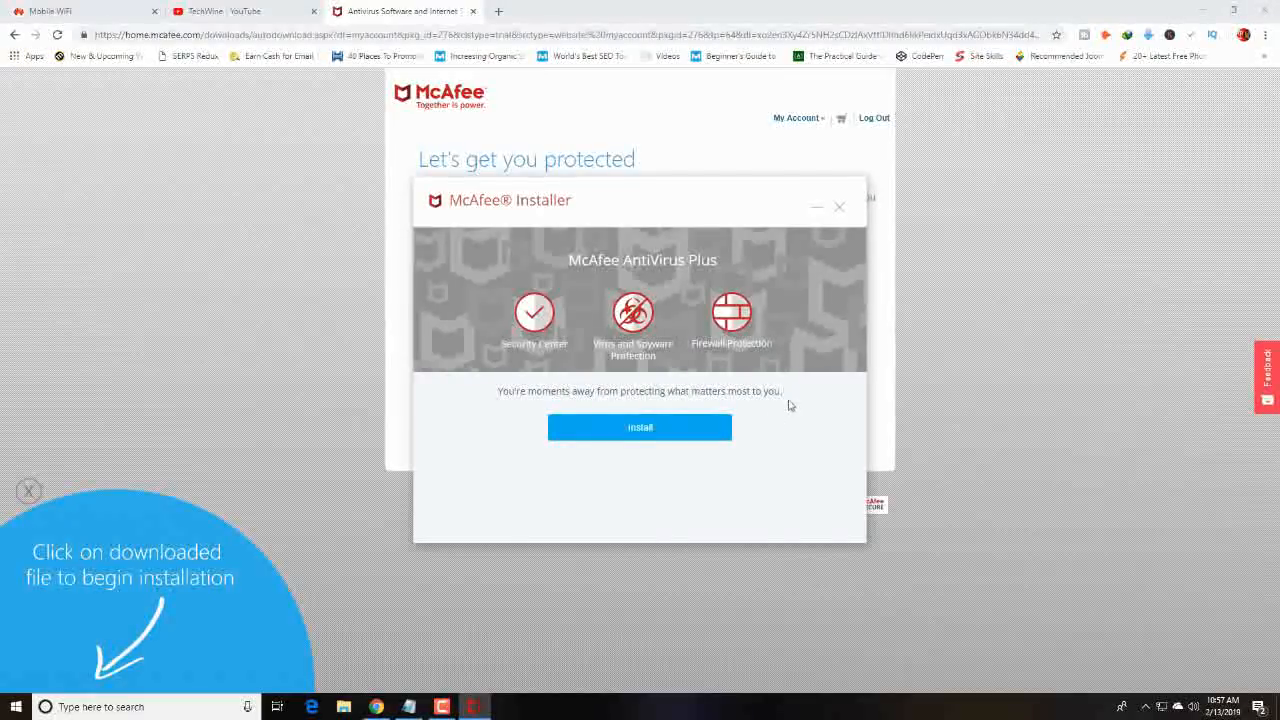
mouse_move(768, 362)
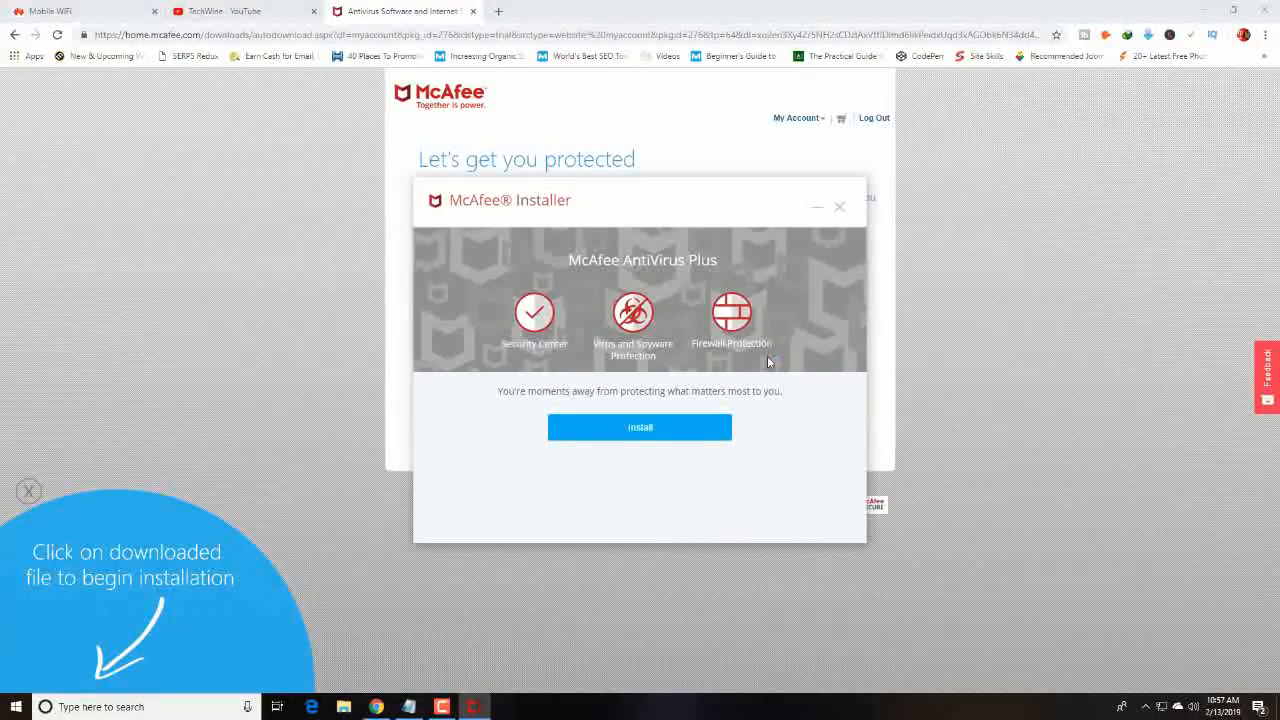
mouse_move(752, 276)
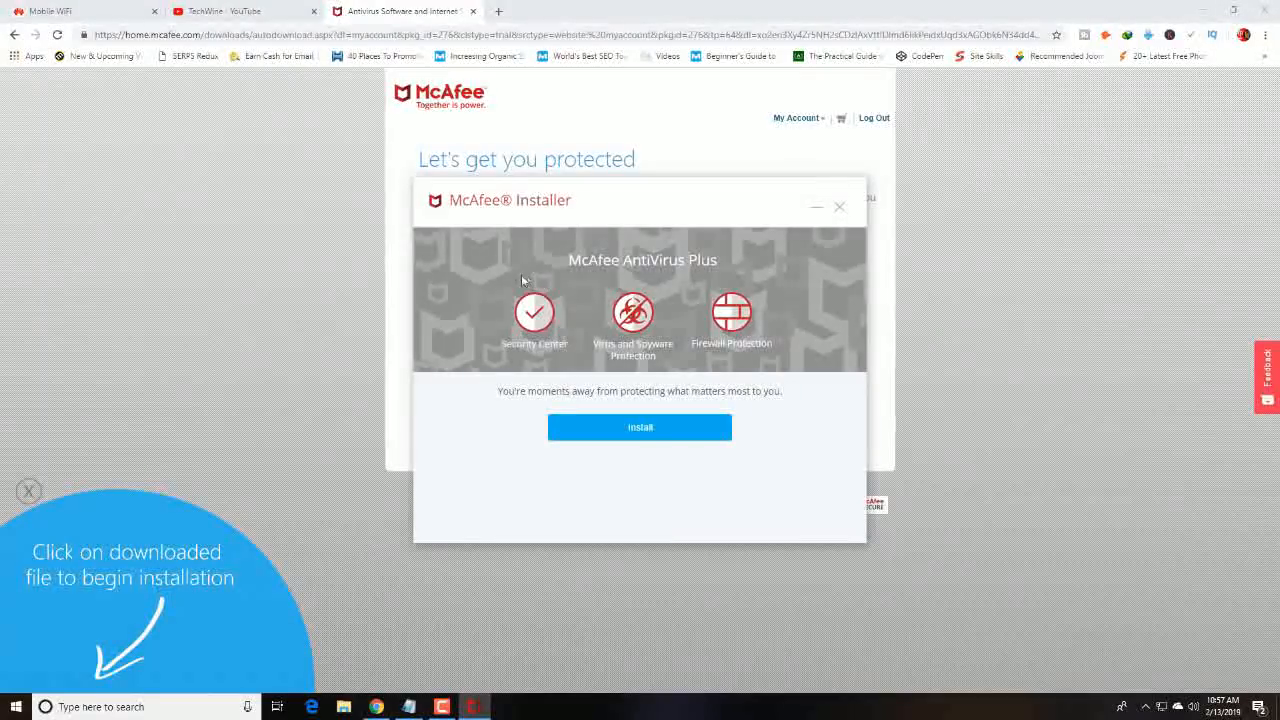
mouse_move(516, 410)
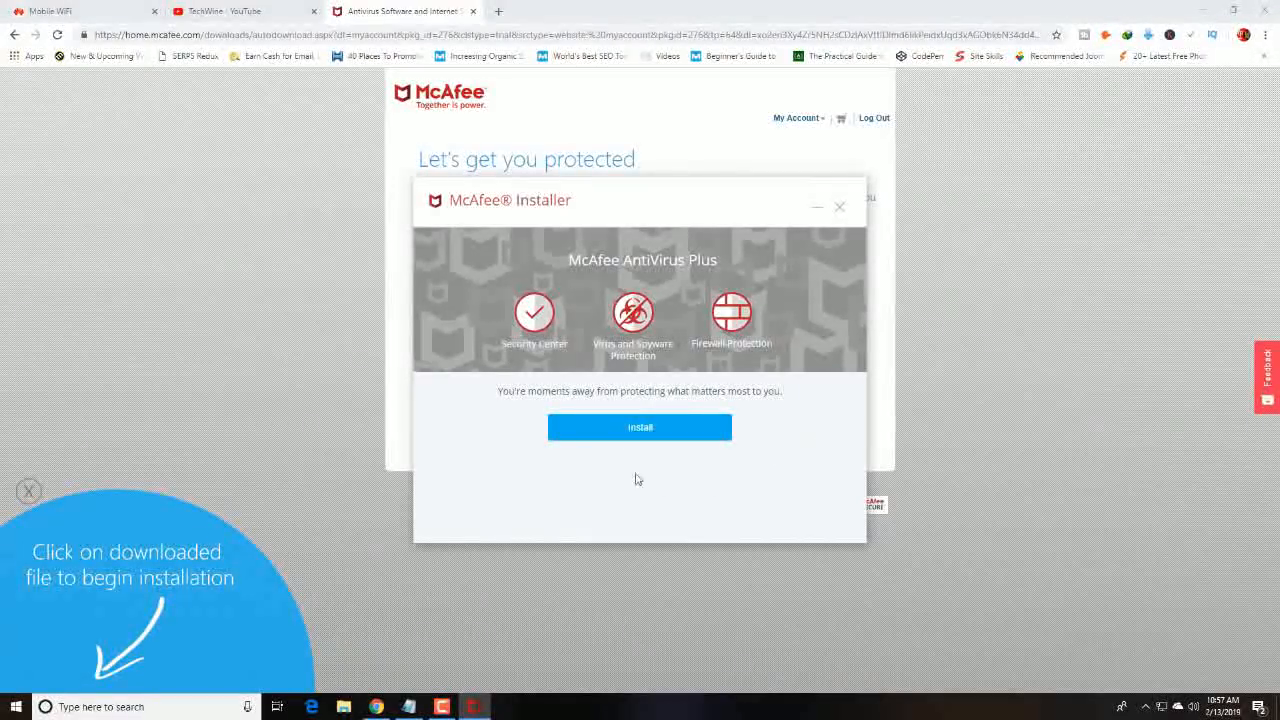
mouse_move(538, 444)
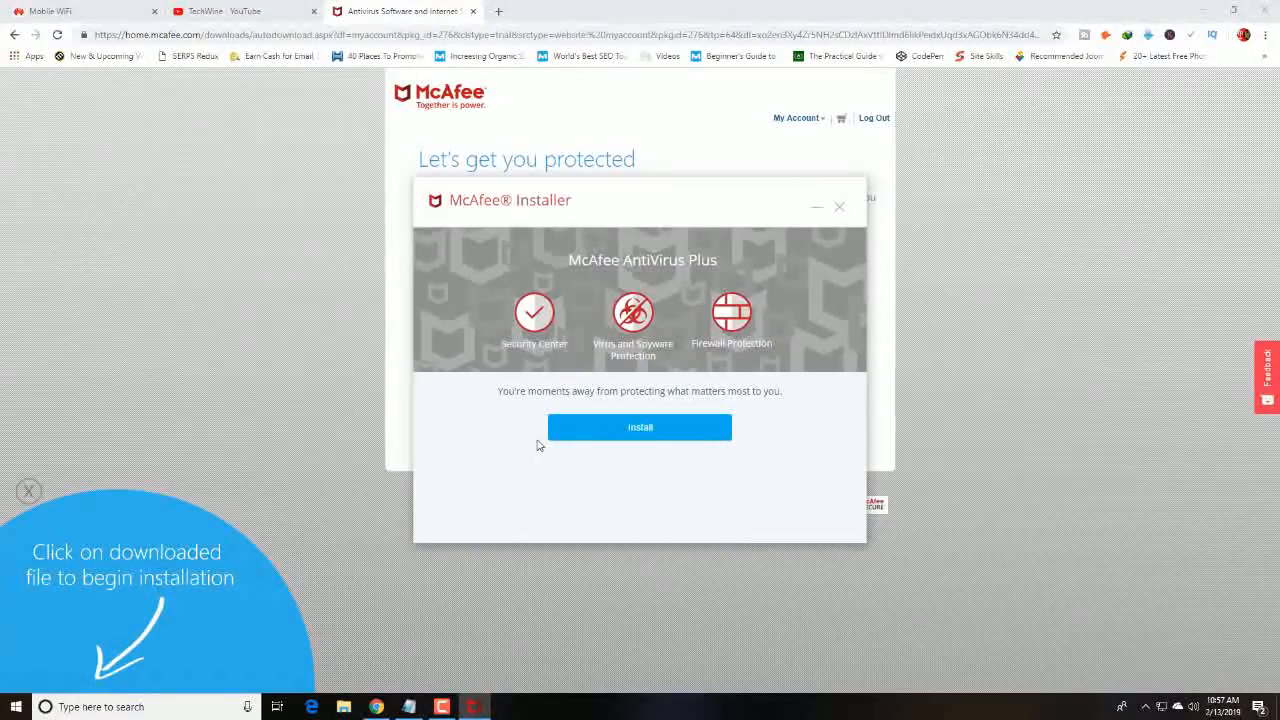
mouse_move(494, 378)
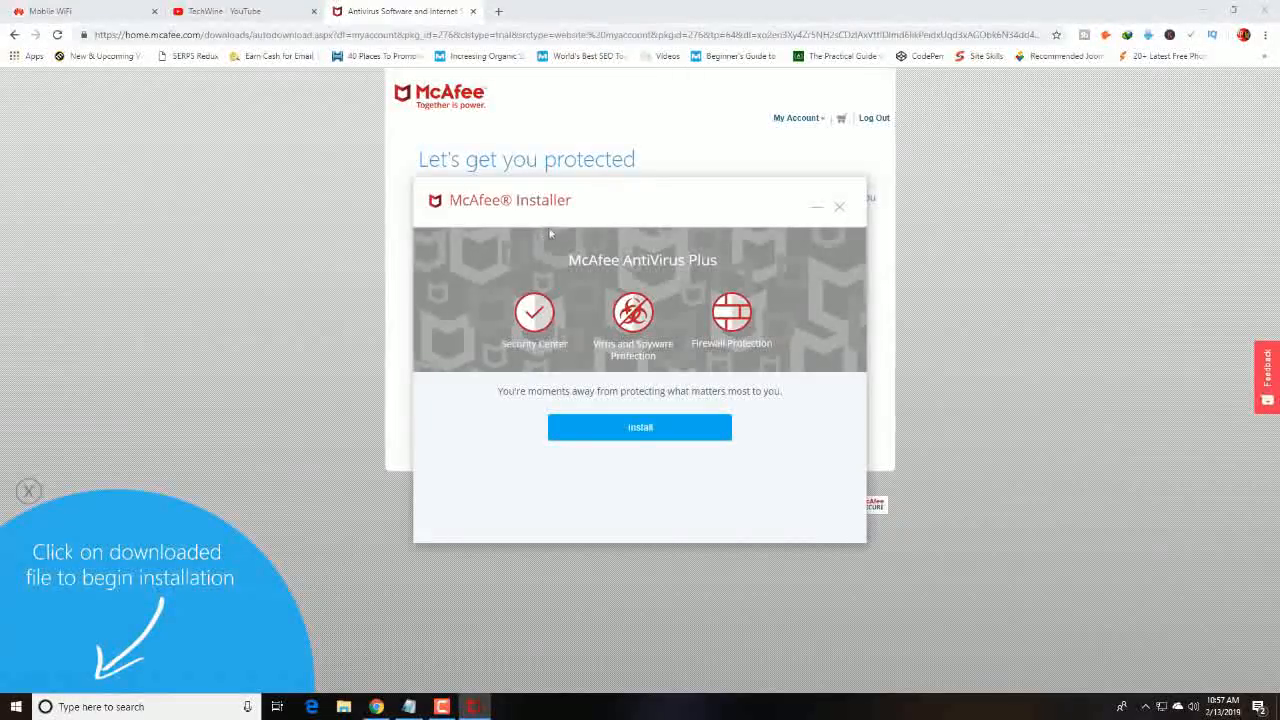
mouse_move(518, 300)
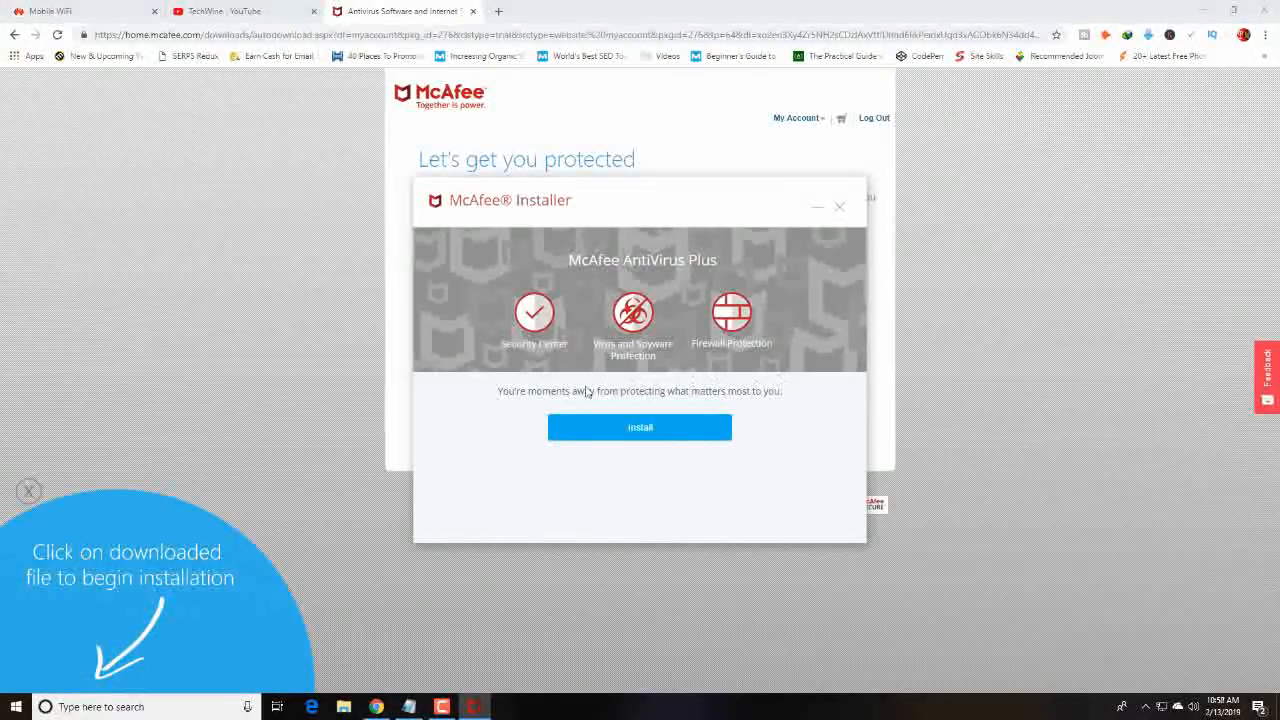
mouse_move(620, 480)
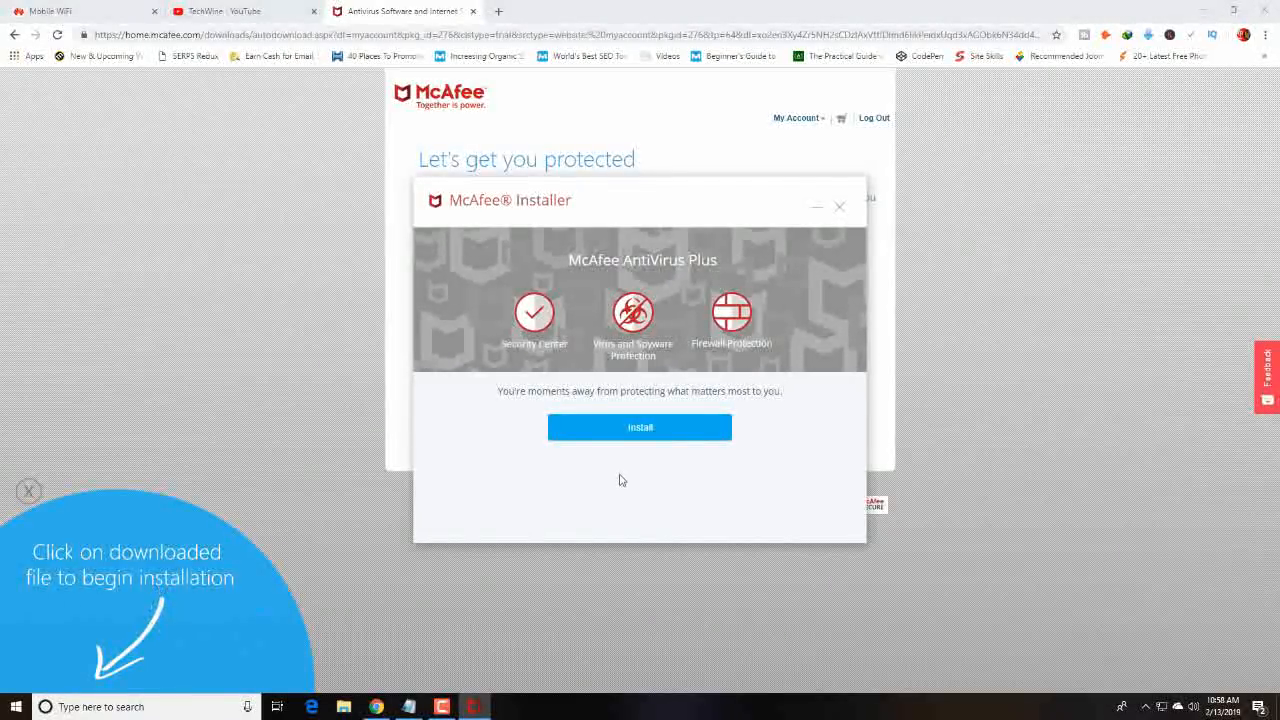
mouse_move(592, 330)
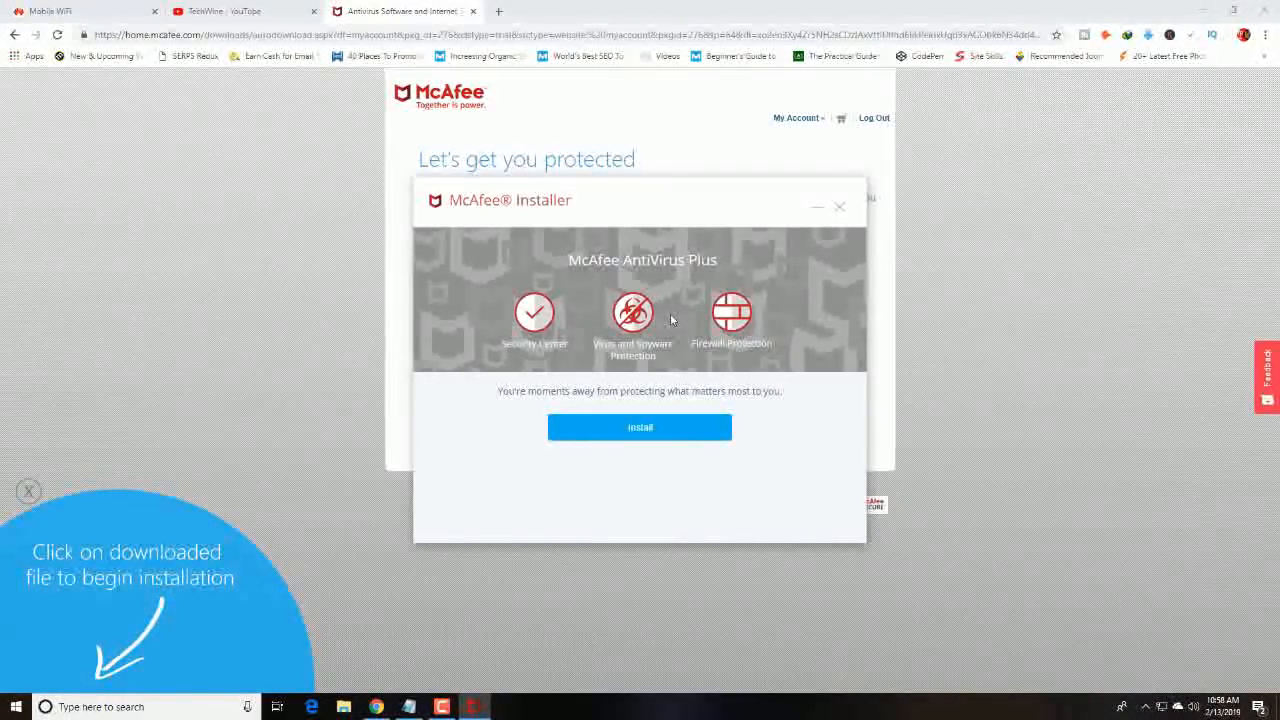
mouse_move(604, 296)
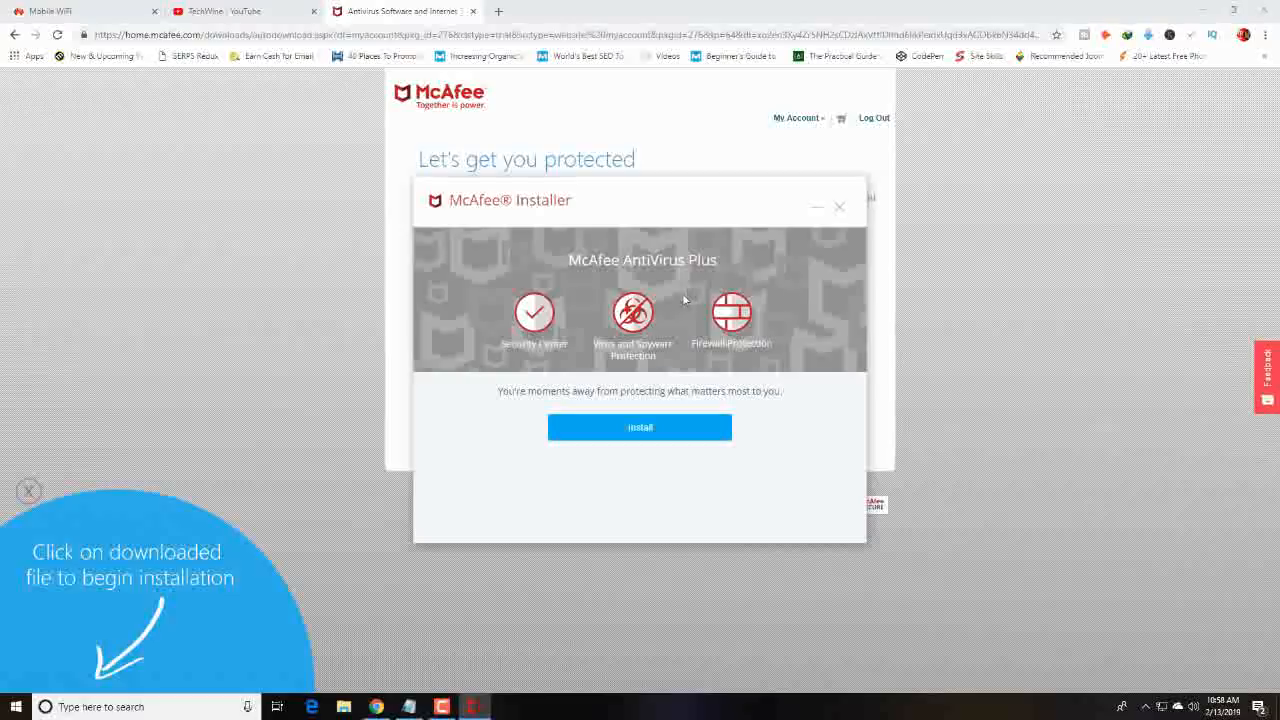
mouse_move(576, 316)
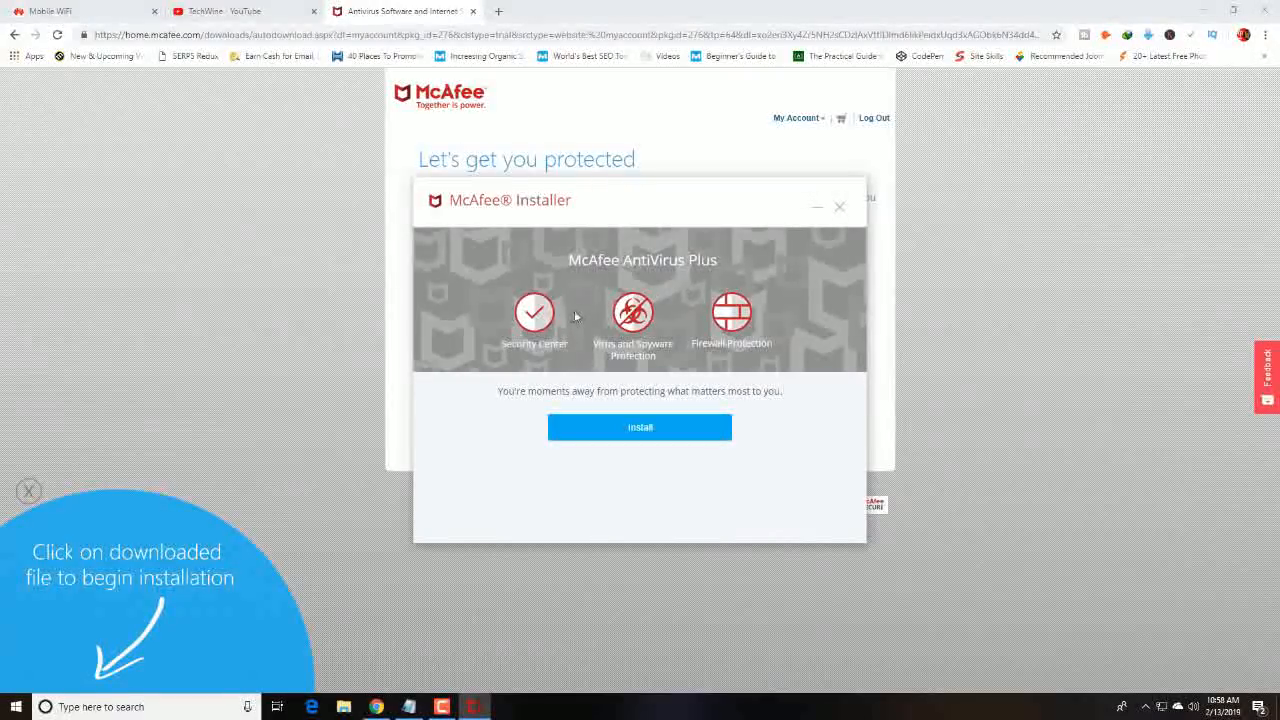